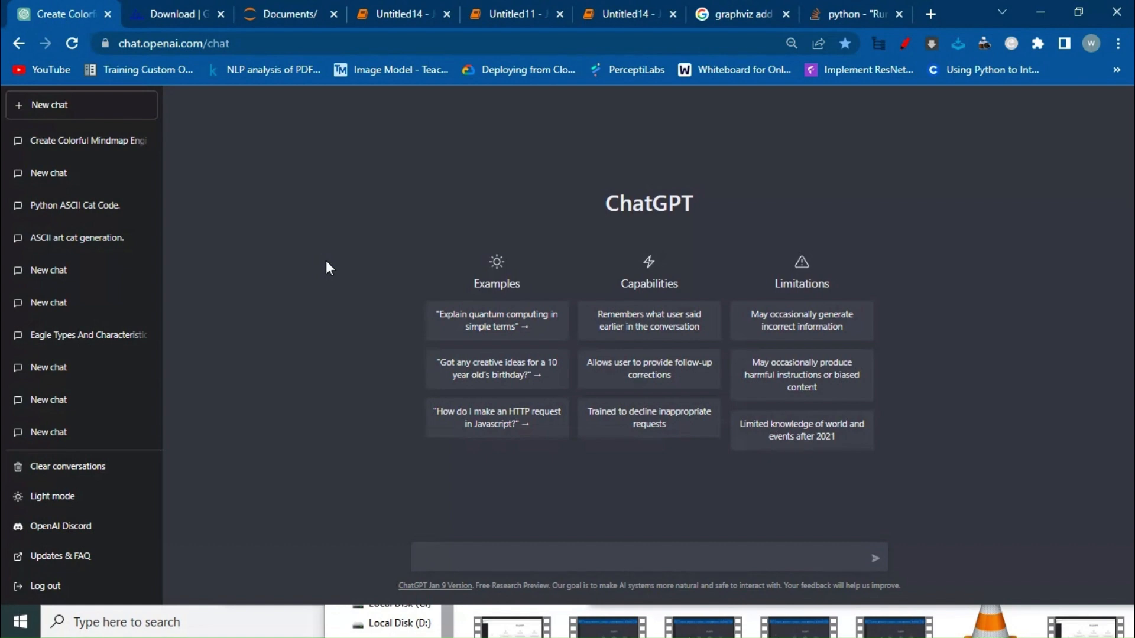
- Show the Graphviz download page's Windows section with stable install packages from 7.0.6
click(174, 14)
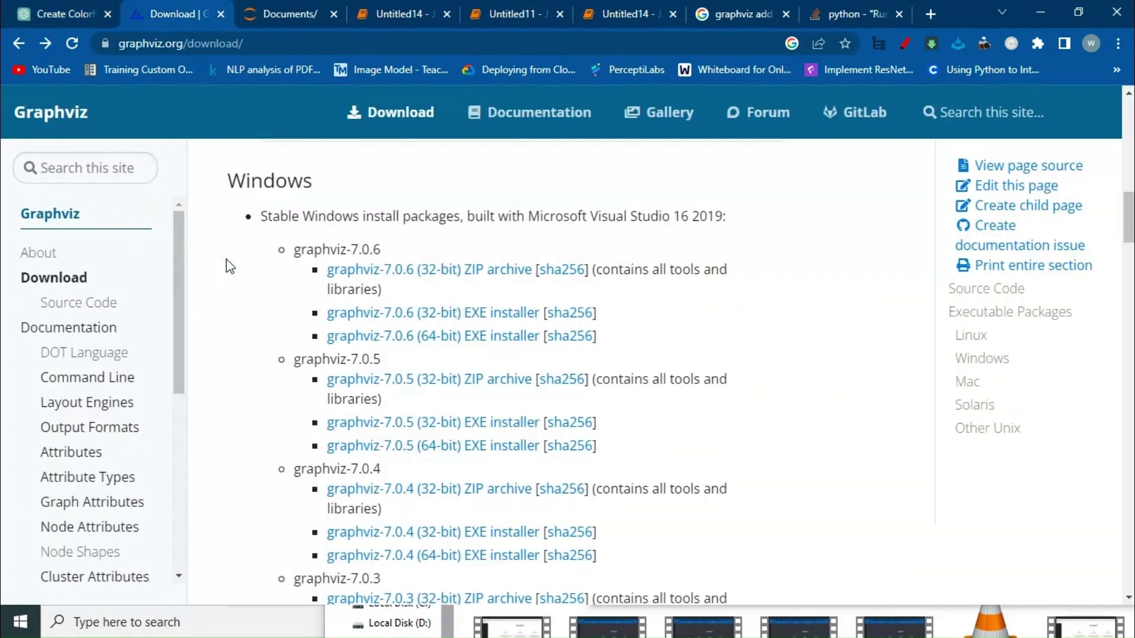
mouse_move(309, 256)
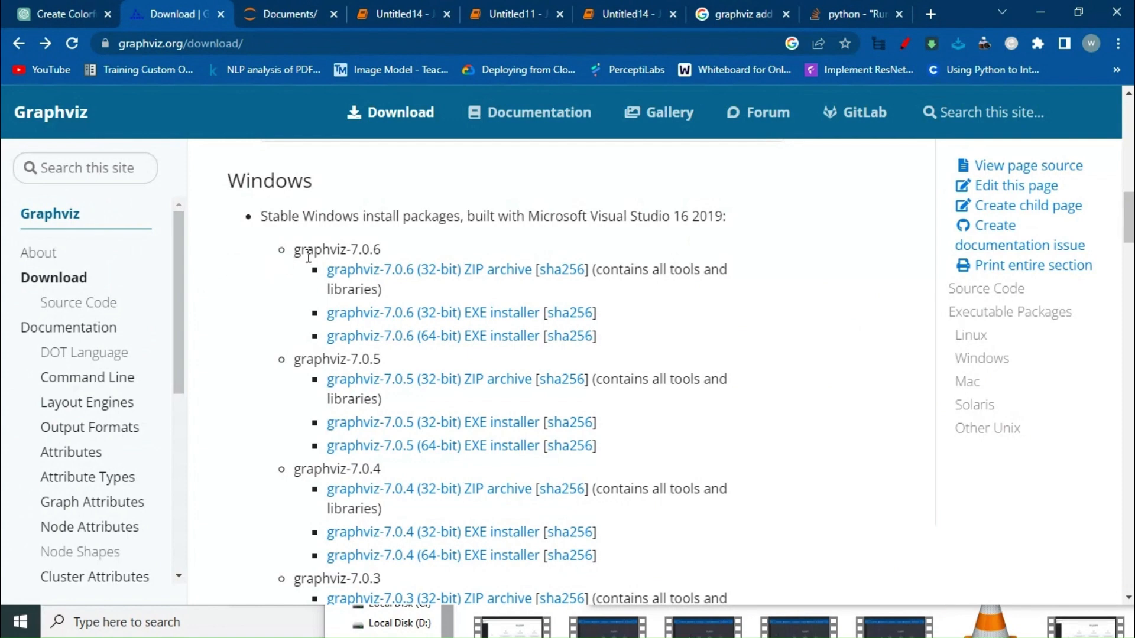
mouse_move(197, 413)
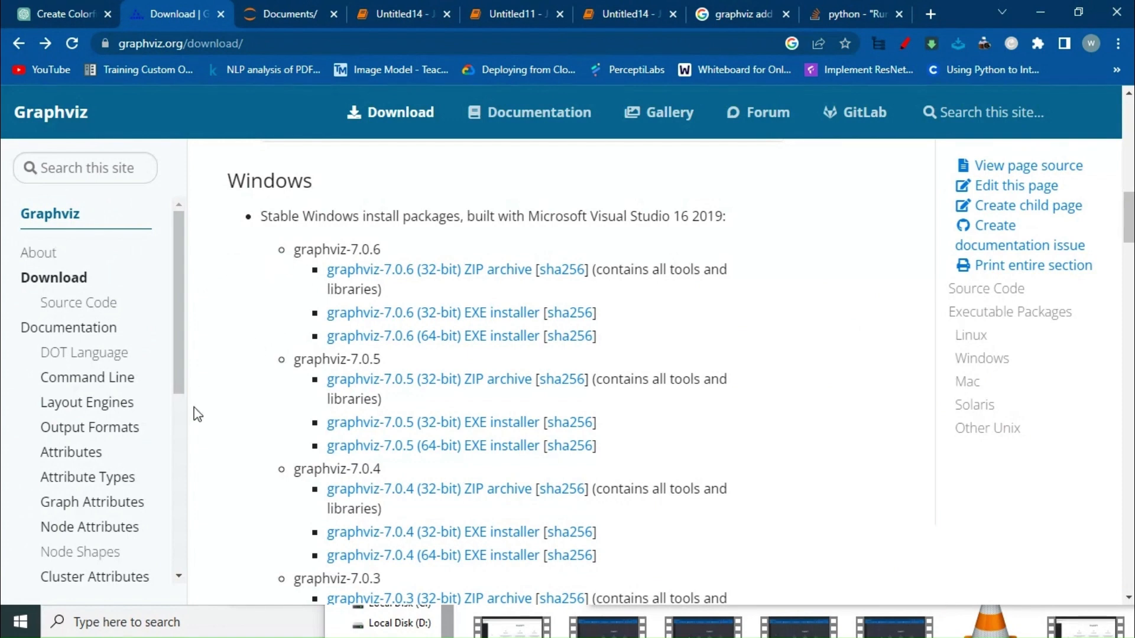
scroll(down, 3)
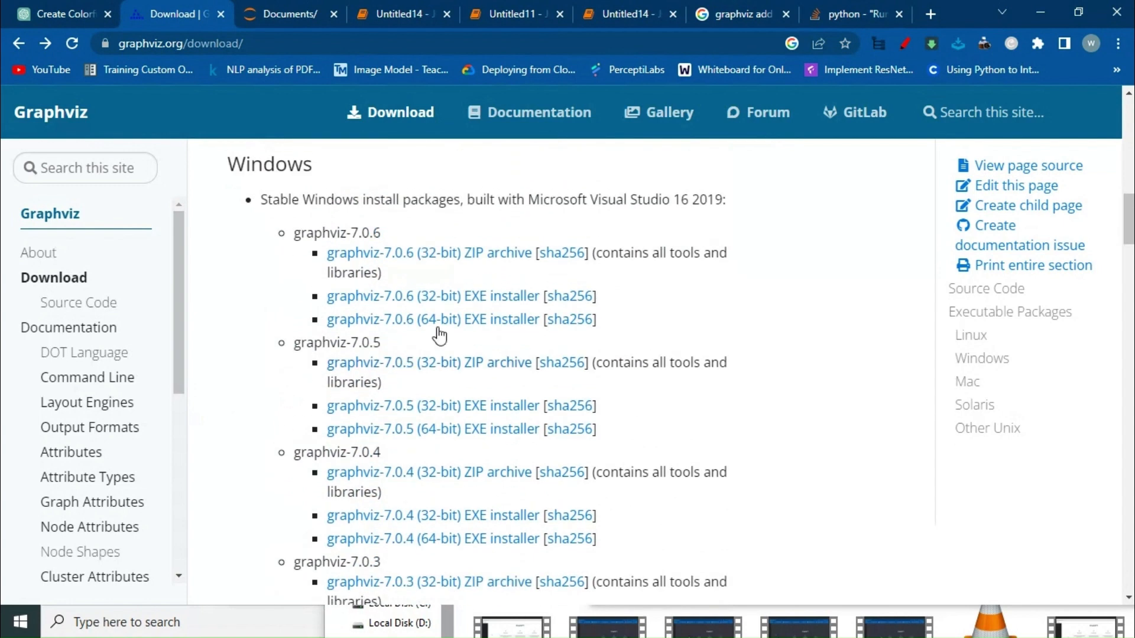
mouse_move(72, 22)
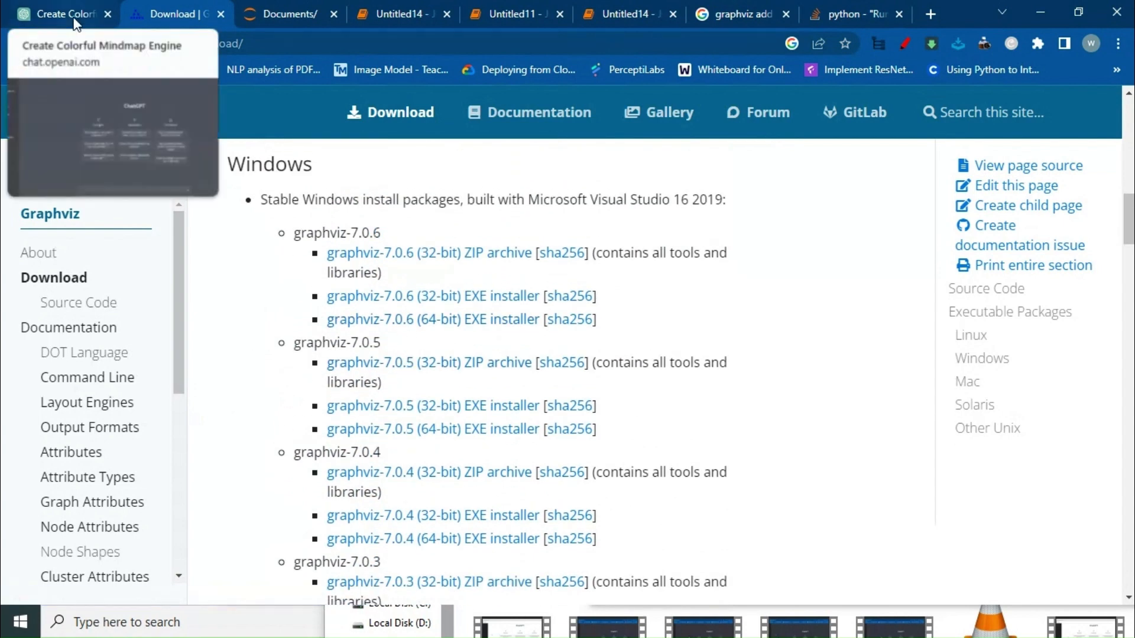
- Start a ChatGPT prompt: 'Can write a python code to create a colorful...'
click(65, 14)
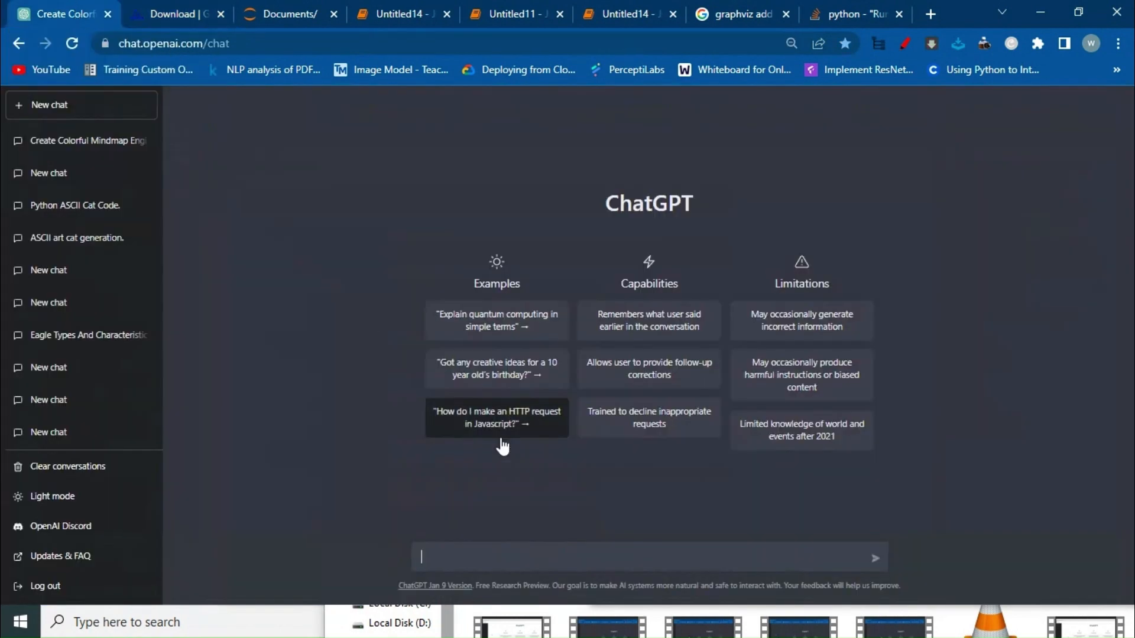
mouse_move(464, 556)
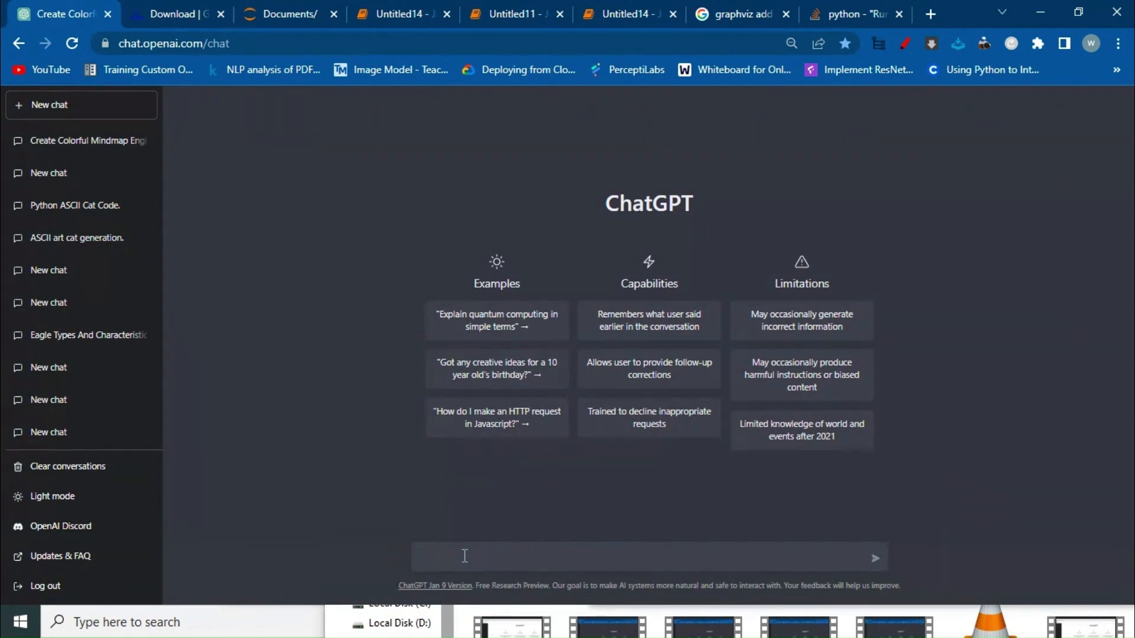
text(Can you)
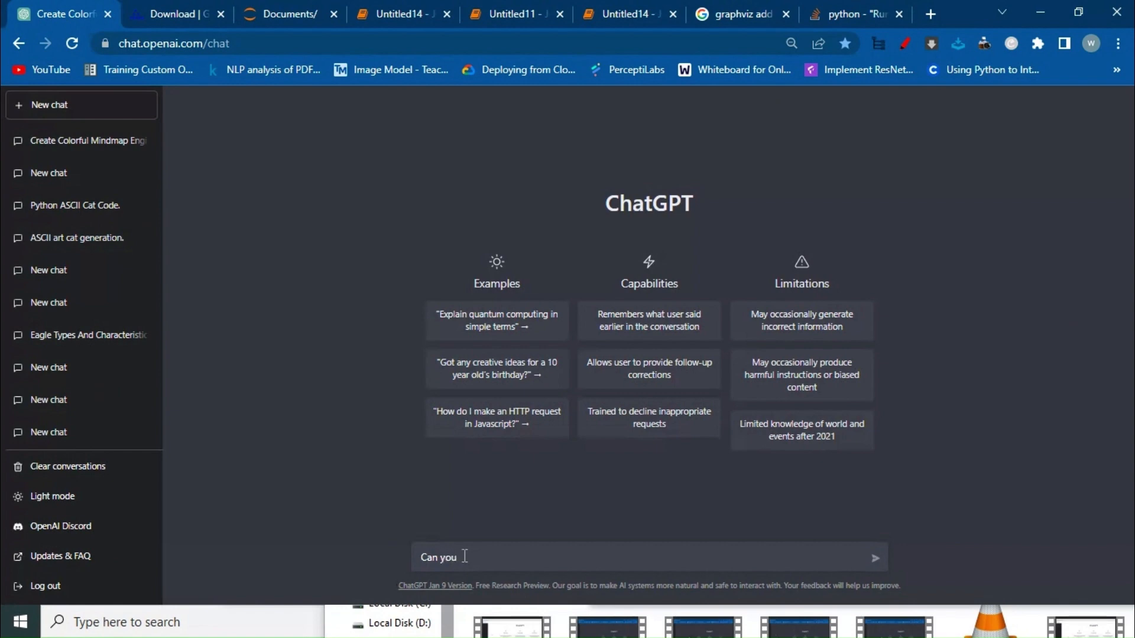
text(writ)
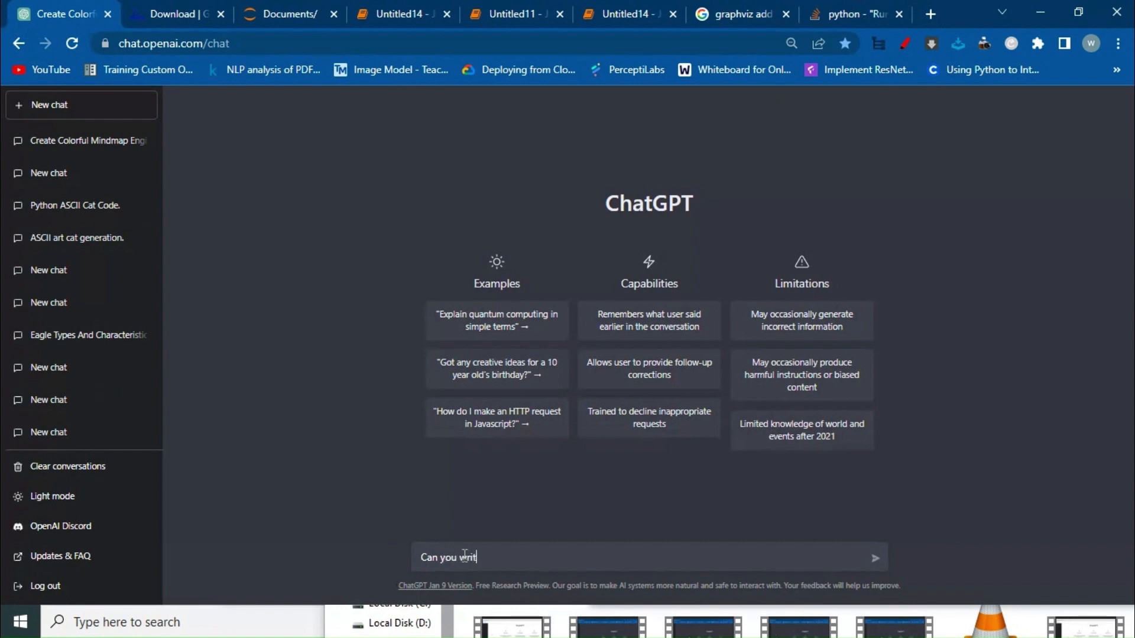
text(e a p)
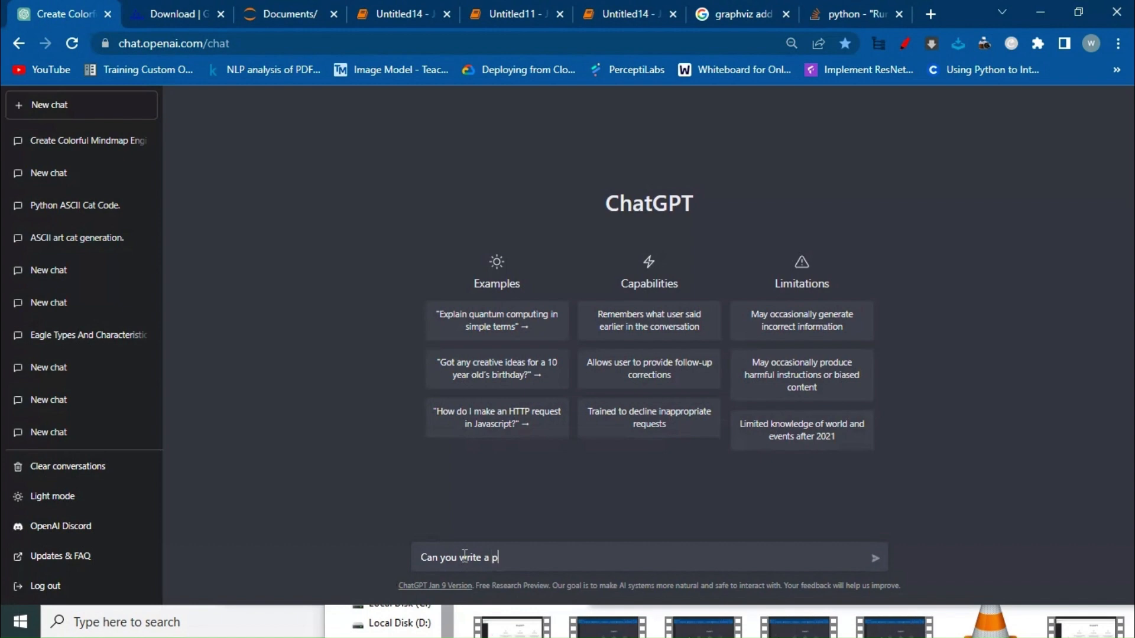
text(ython code to)
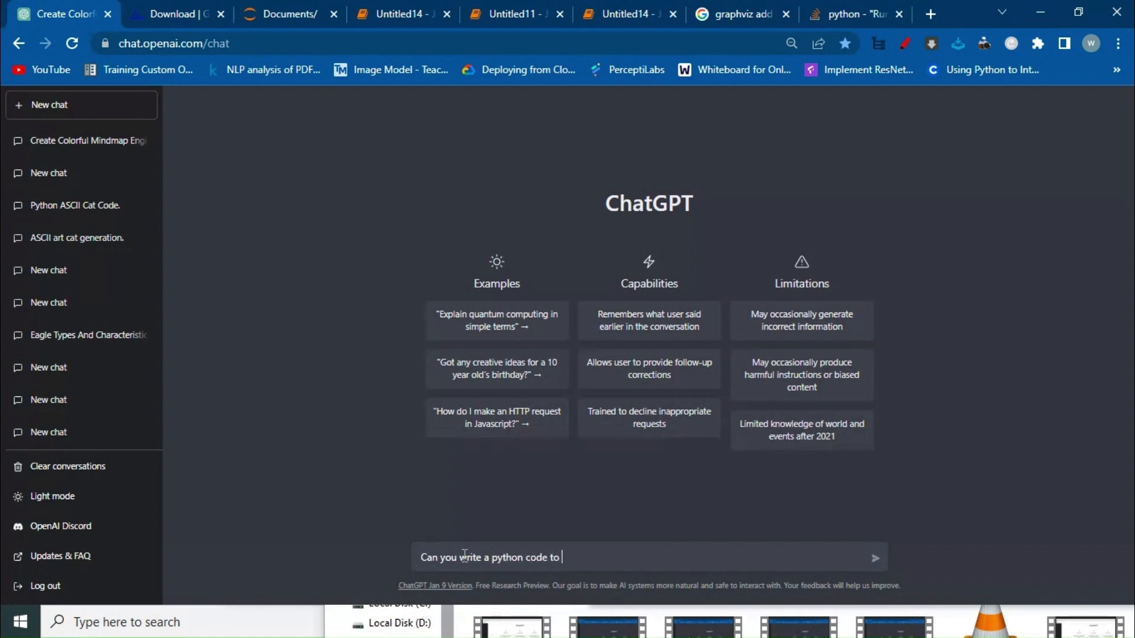
text(create)
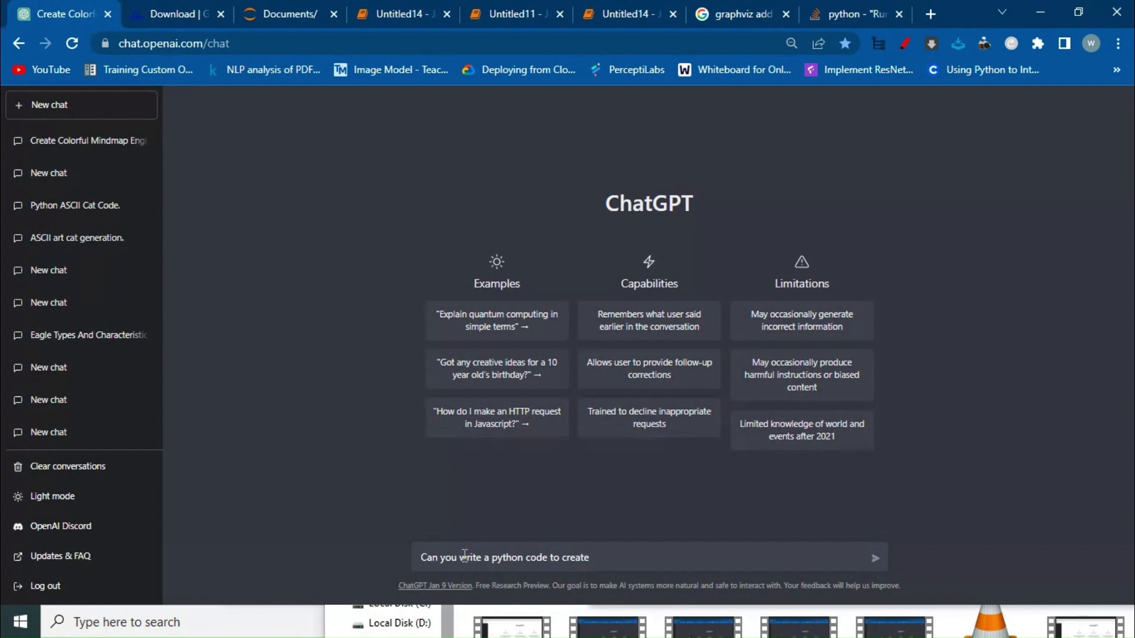
text(a c)
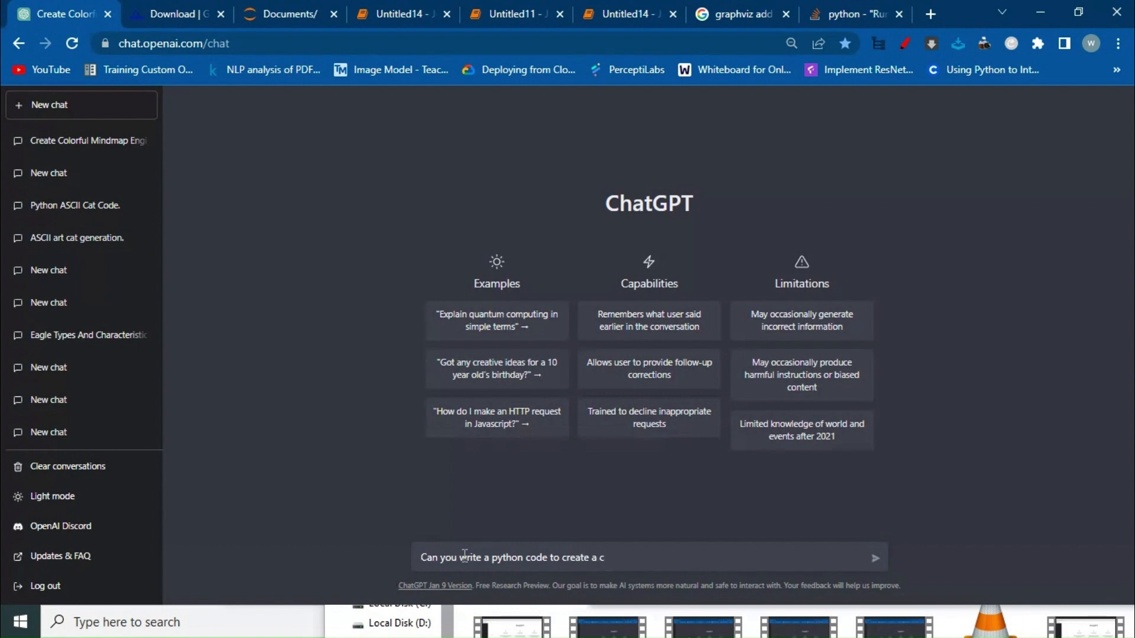
text(olorful min)
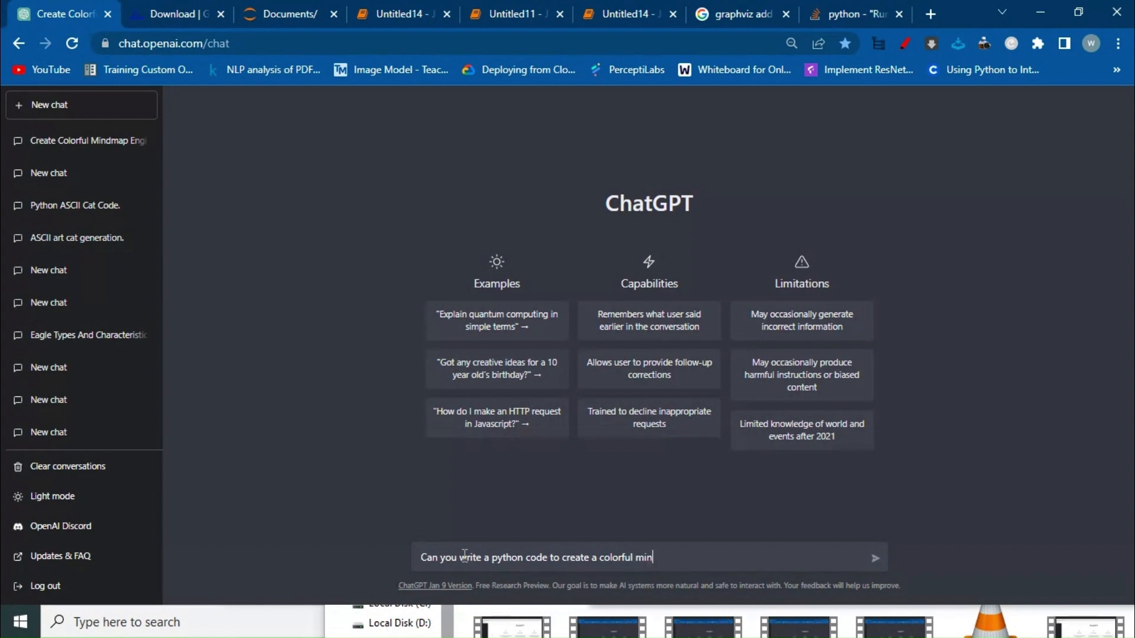
- Finish the prompt: '...mindmap using graphviz' about a combustion engine
text(dmap)
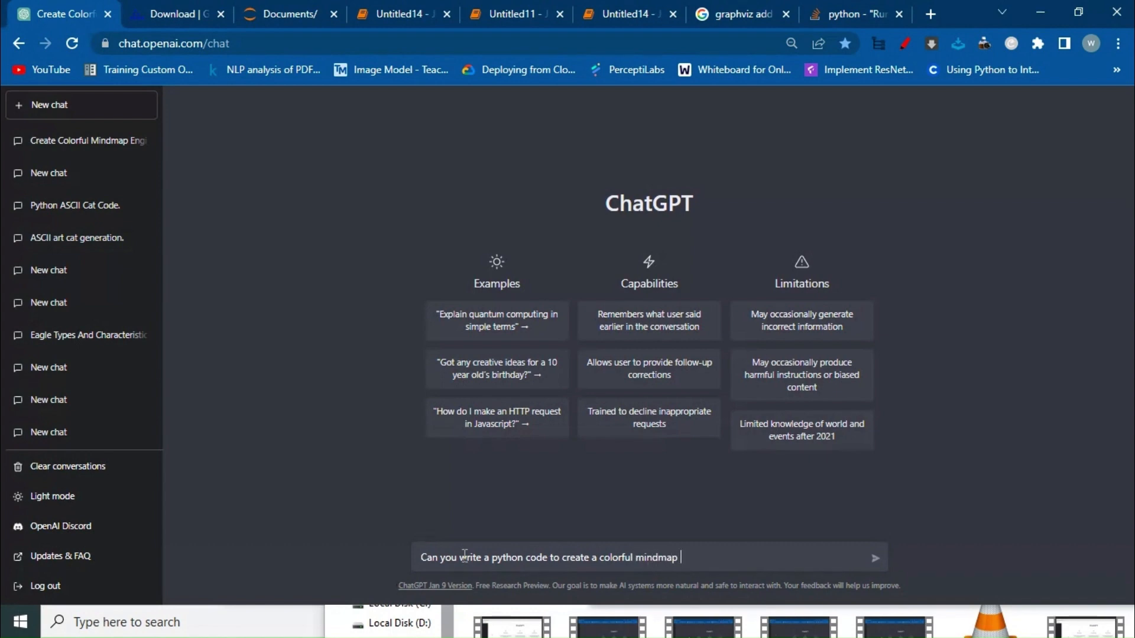
text(using)
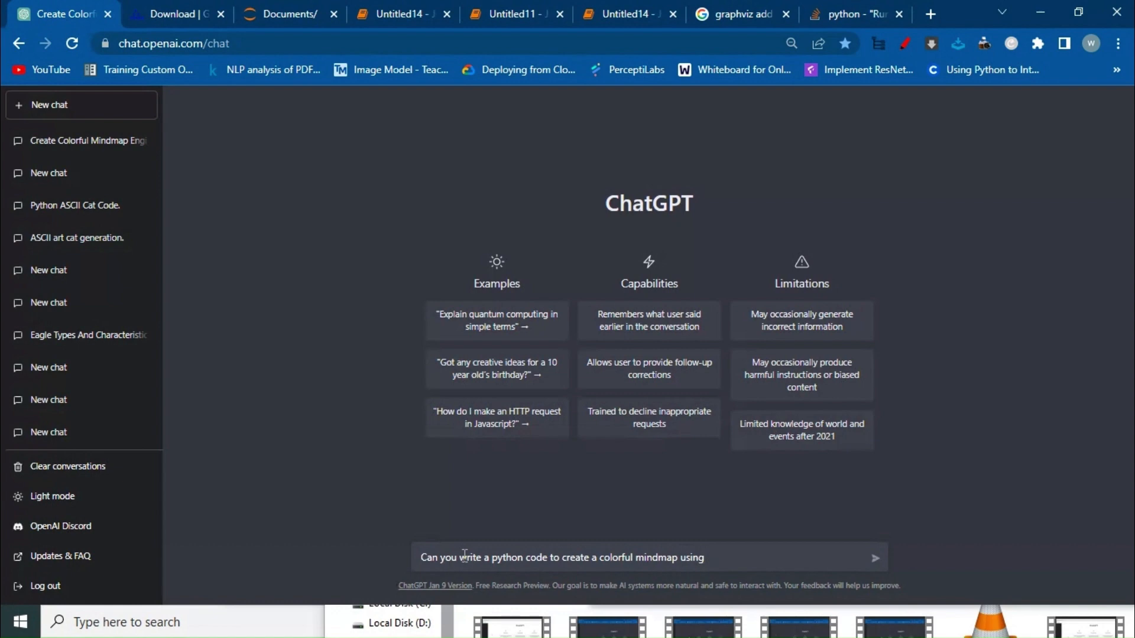
text(graphi)
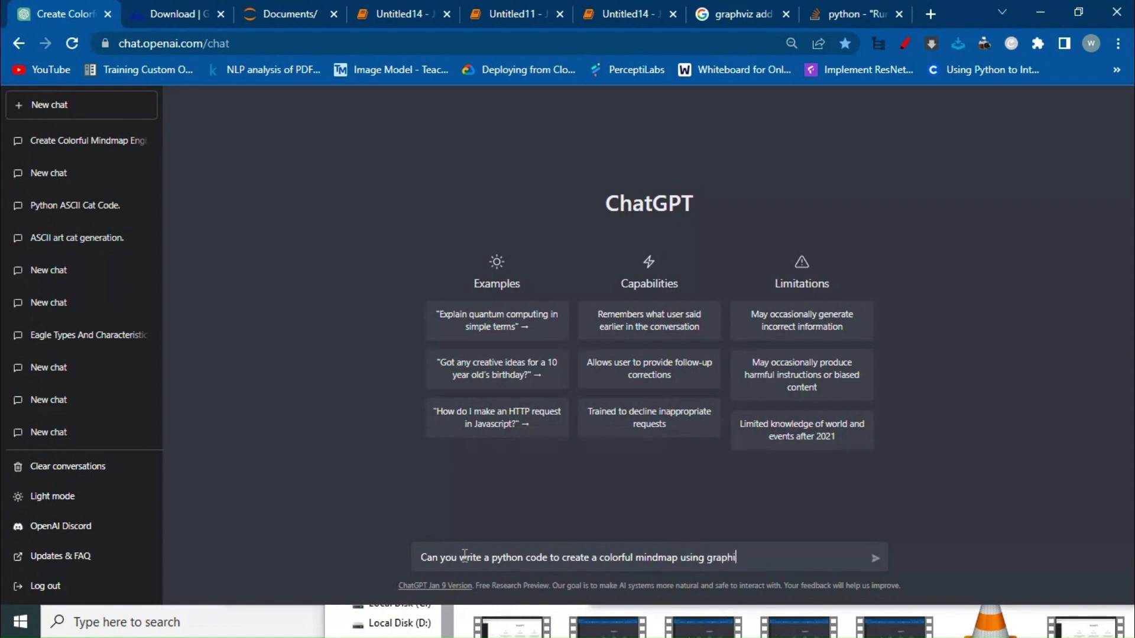
text(z on making a combu)
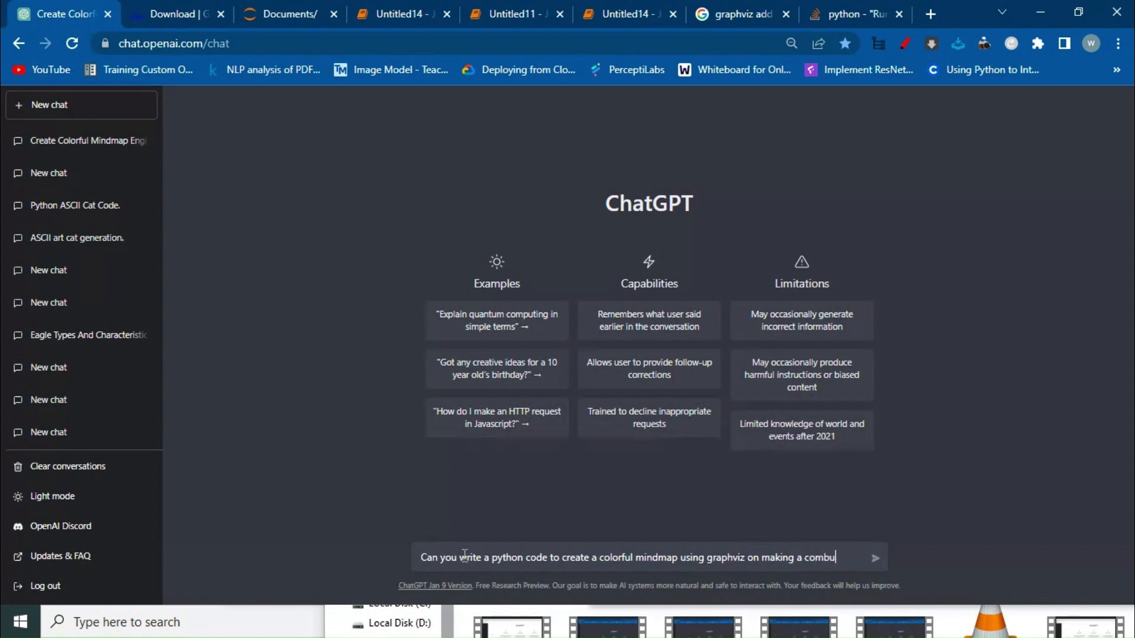
text(stion)
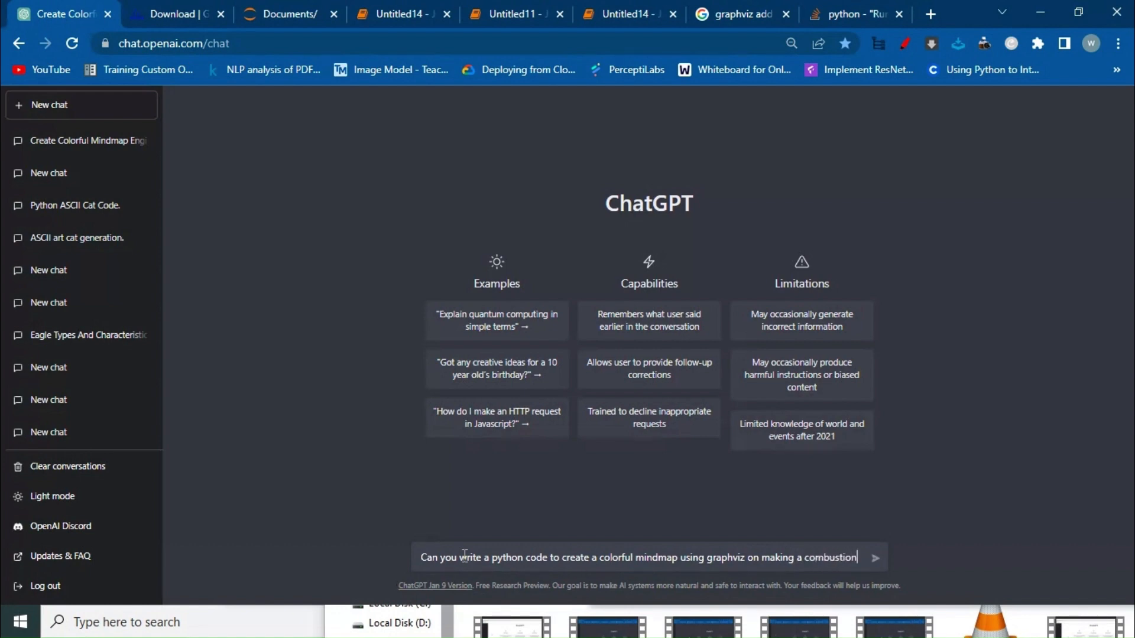
text(eng)
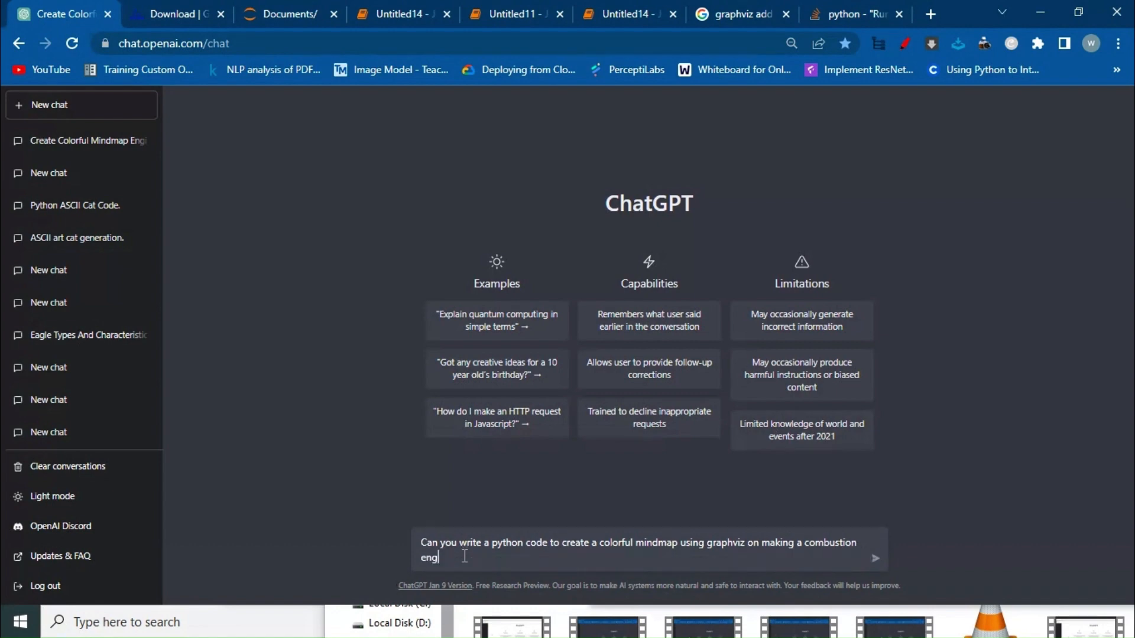
text(ine)
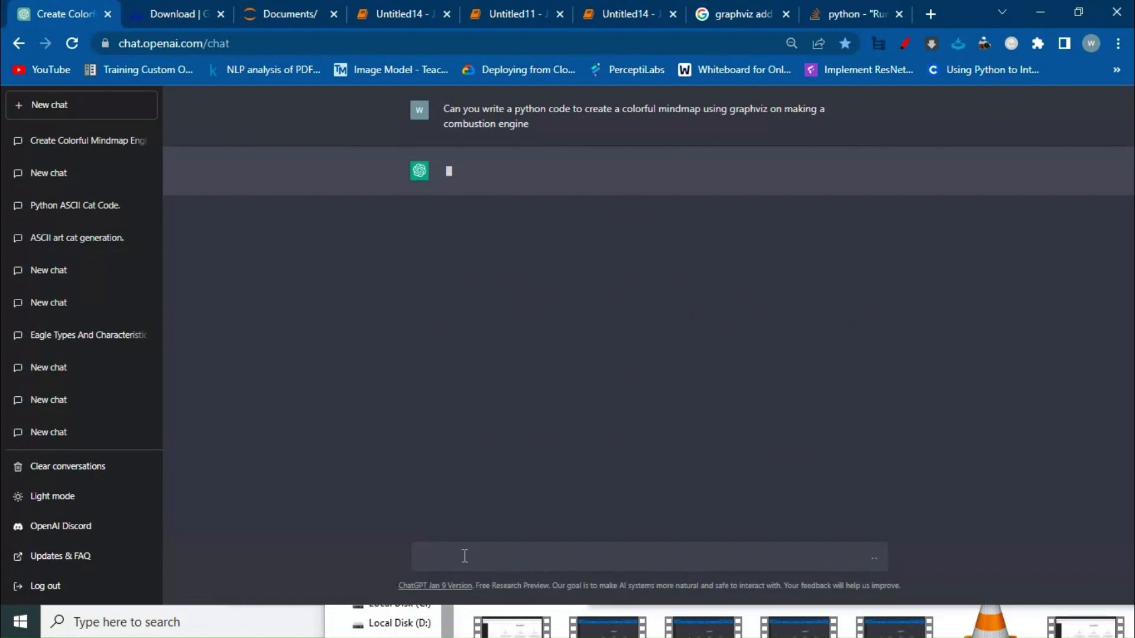
- Submit the mind-map prompt, then return to the Graphviz download page
click(464, 555)
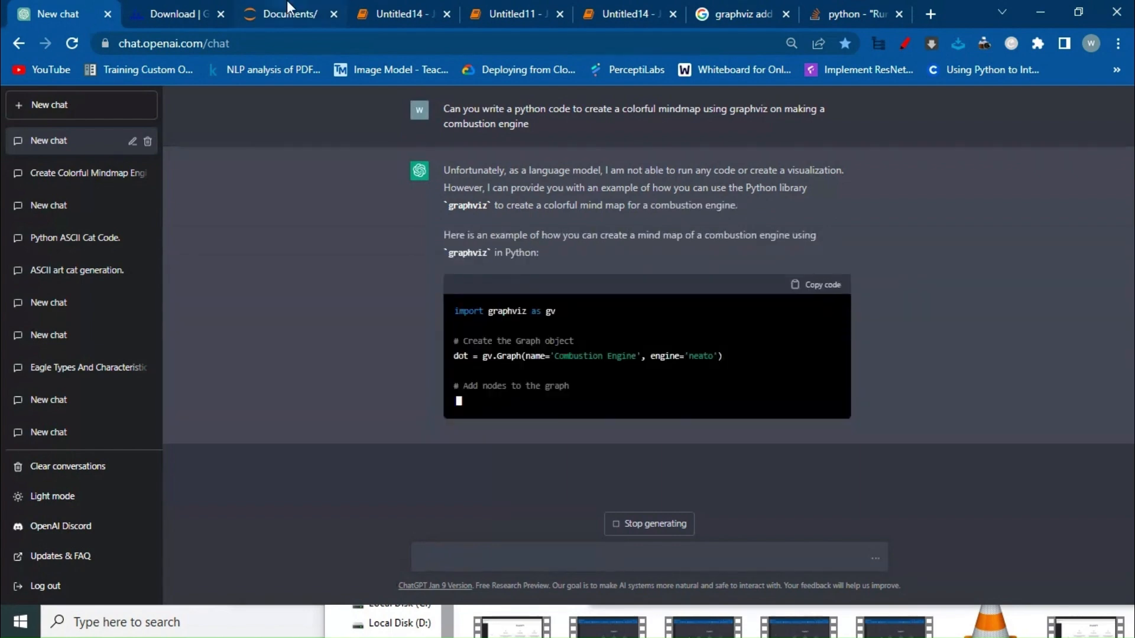
click(296, 13)
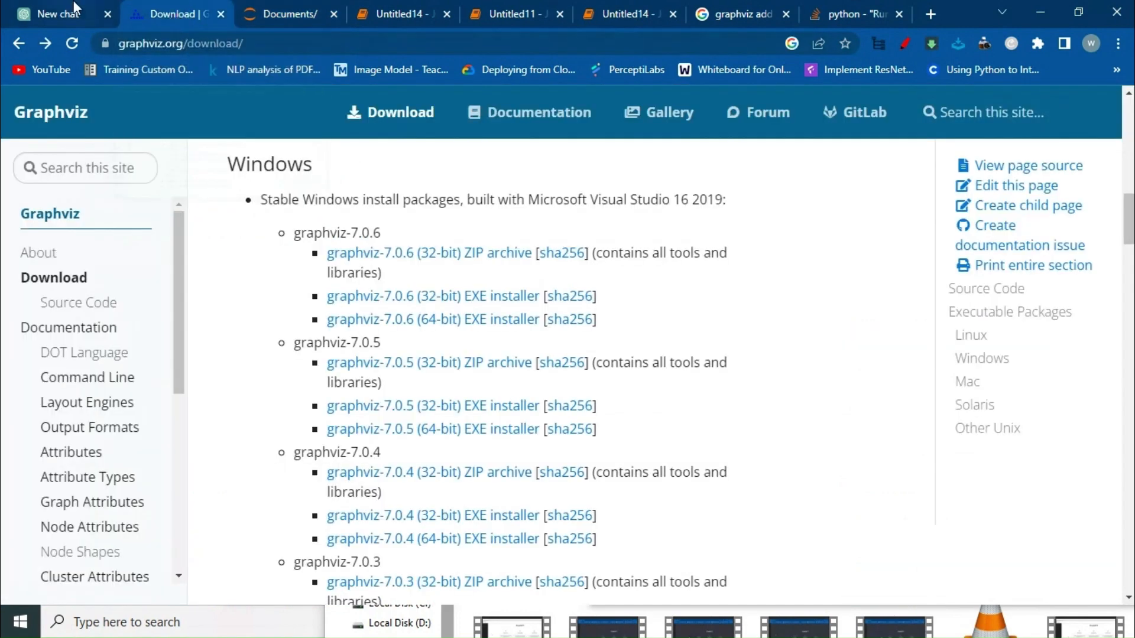
- Return to ChatGPT's reply showing colored engine-part nodes, edges and render code
click(56, 13)
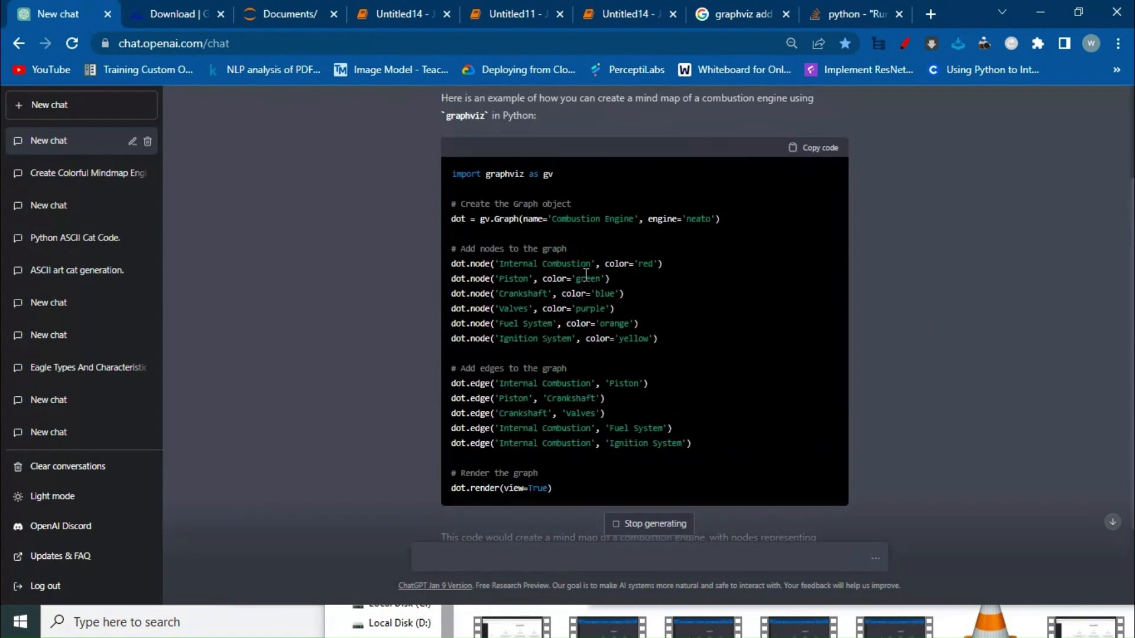
- Create a new Python 3 notebook from the Jupyter Documents listing
click(285, 14)
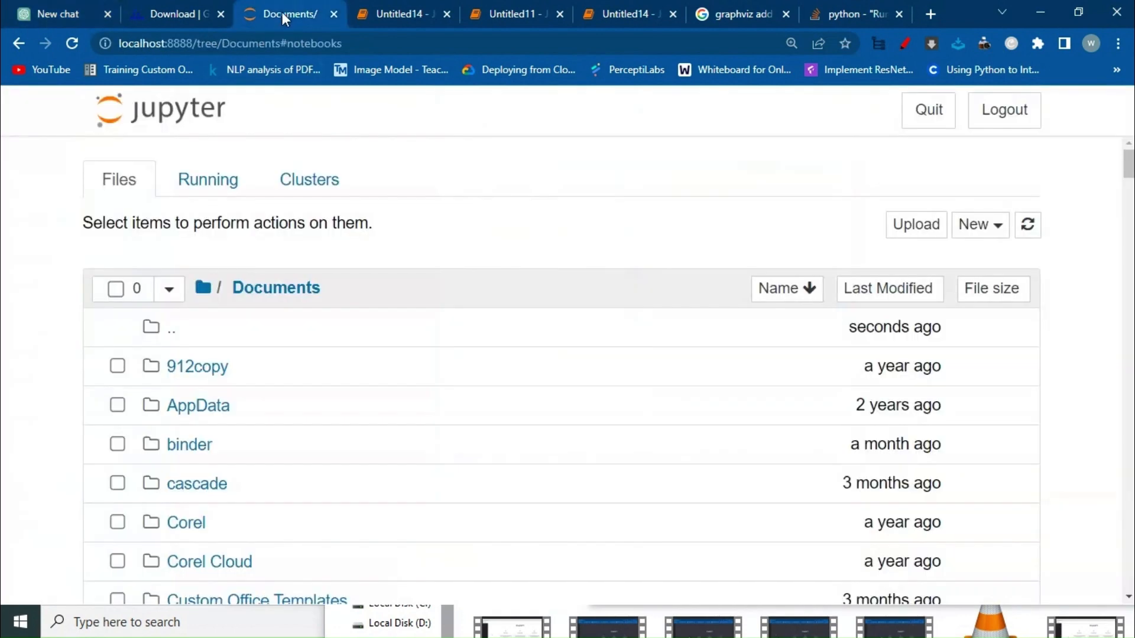
mouse_move(980, 239)
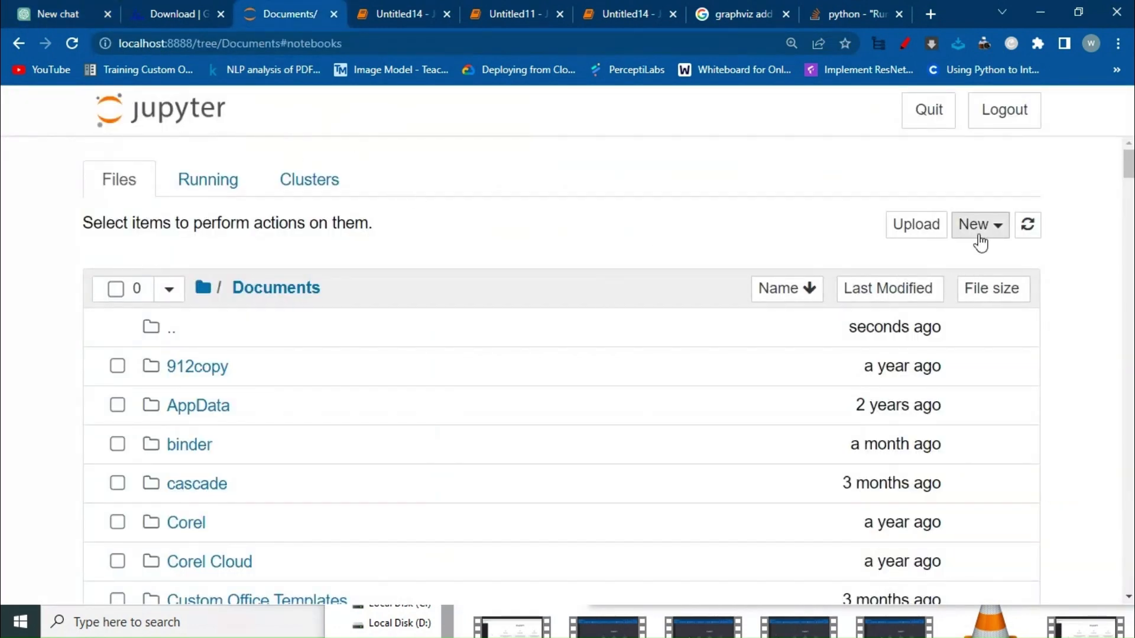
click(980, 225)
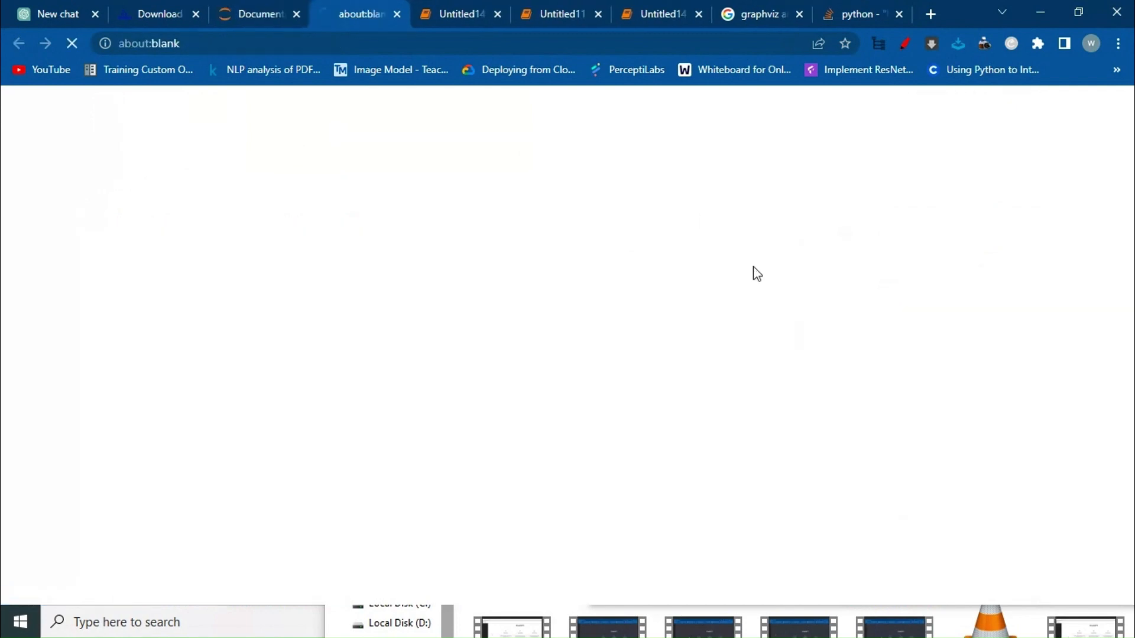
mouse_move(426, 249)
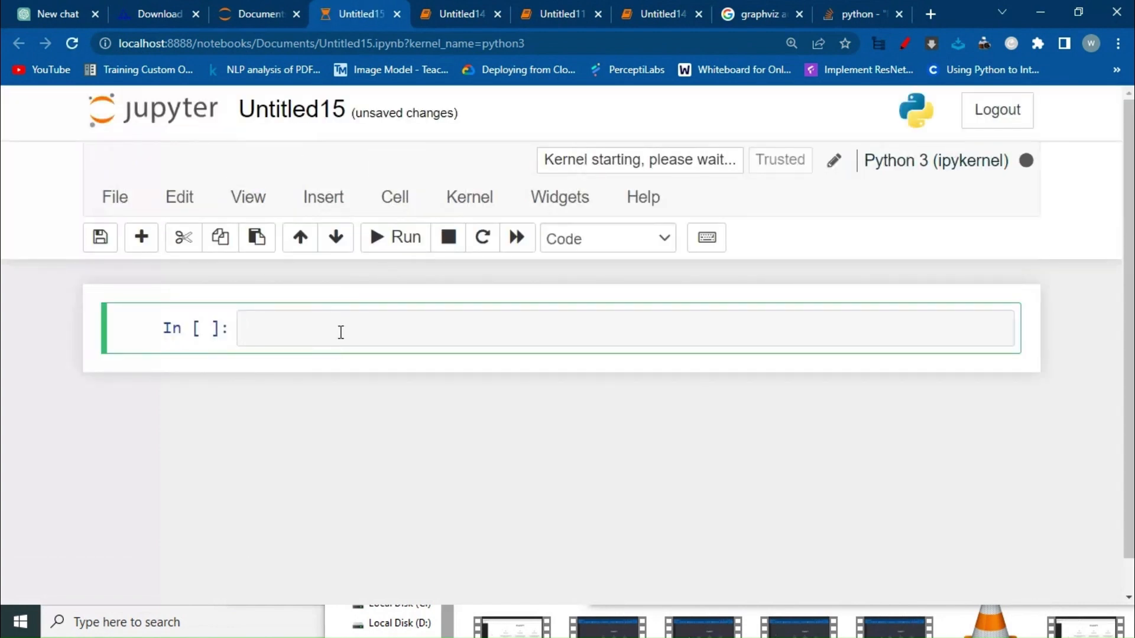
- Run '!pip install graphviz', confirming graphviz 0.20.1 is already installed
text(!)
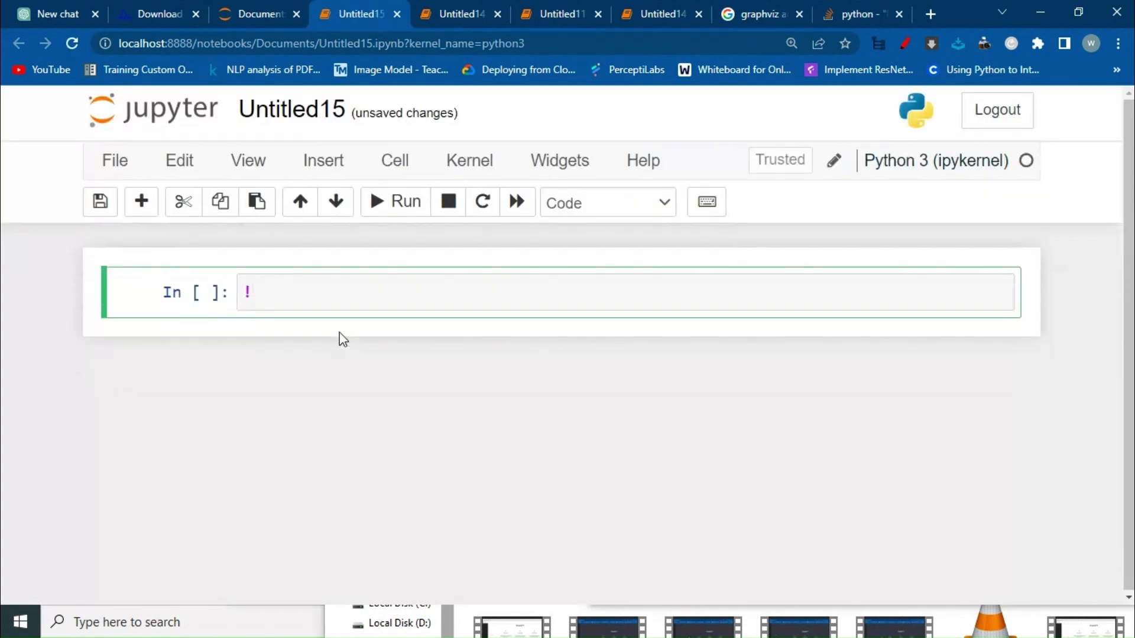
text(pip ins)
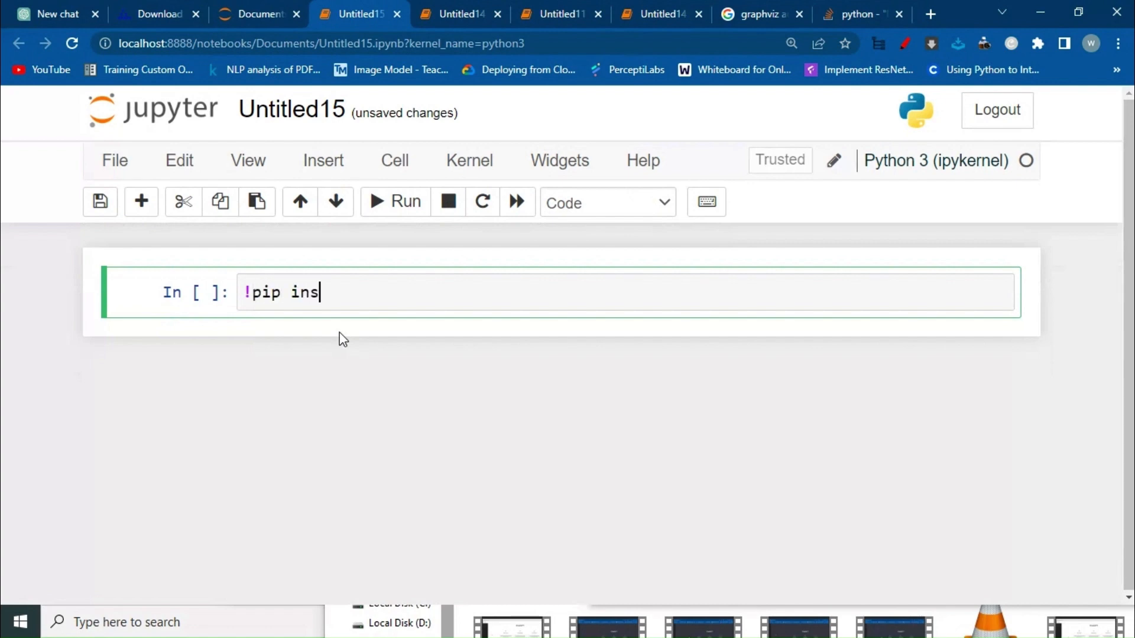
text(tall)
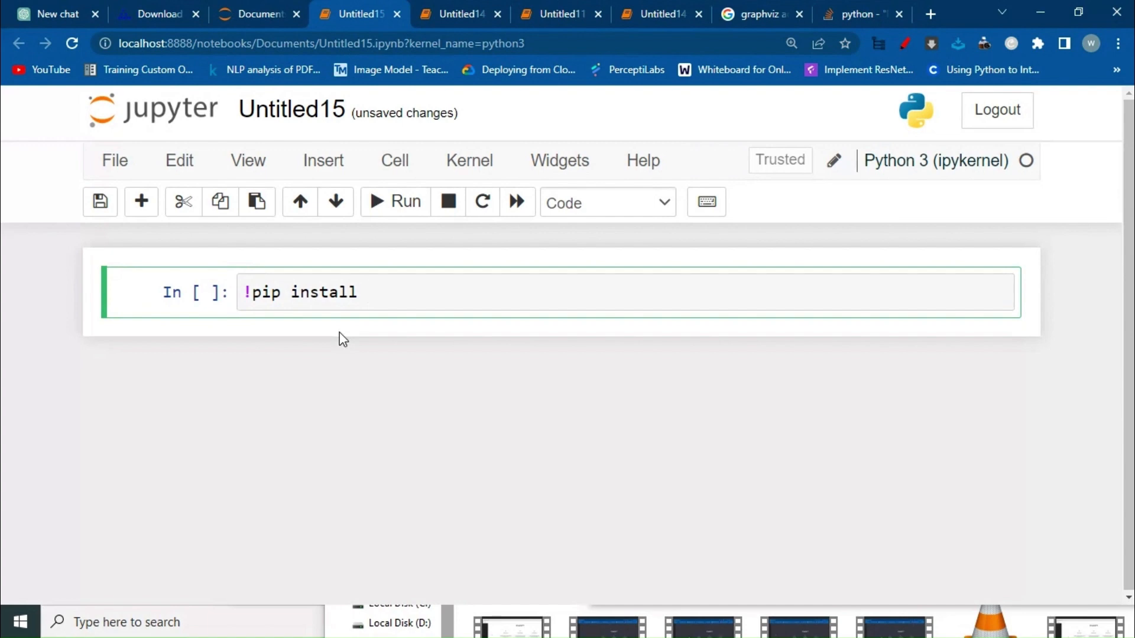
text(grap)
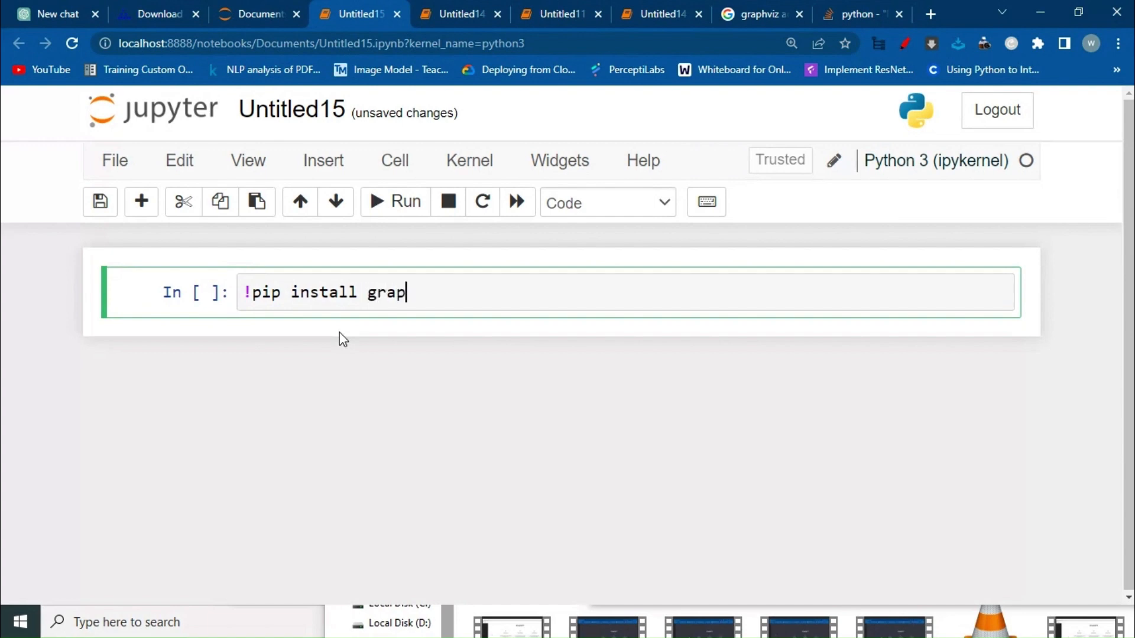
text(hv)
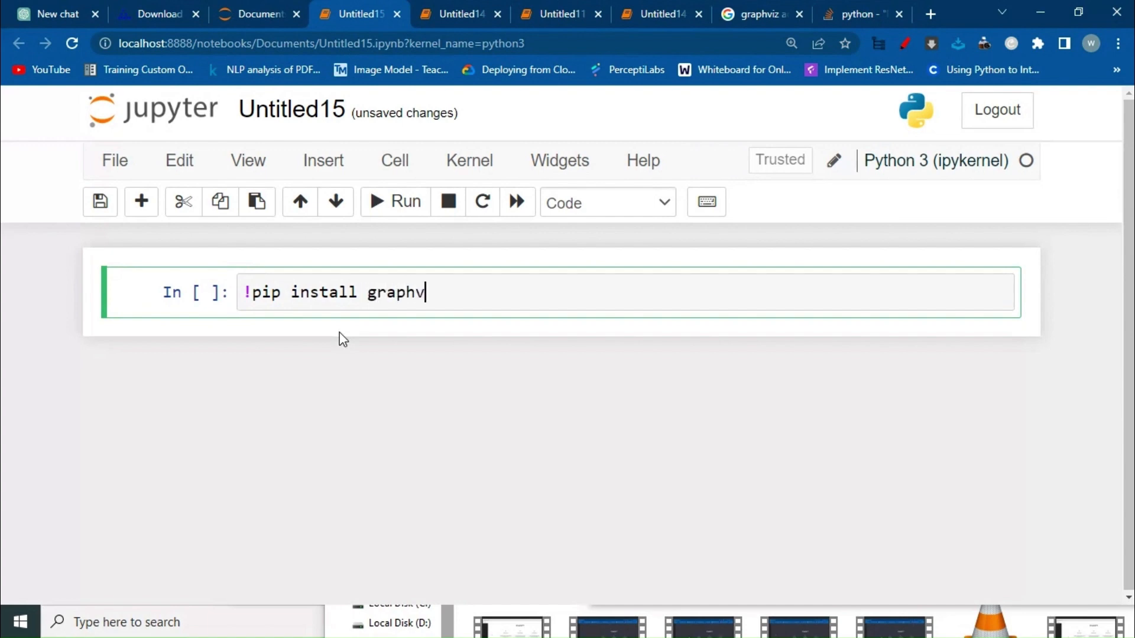
text(iz)
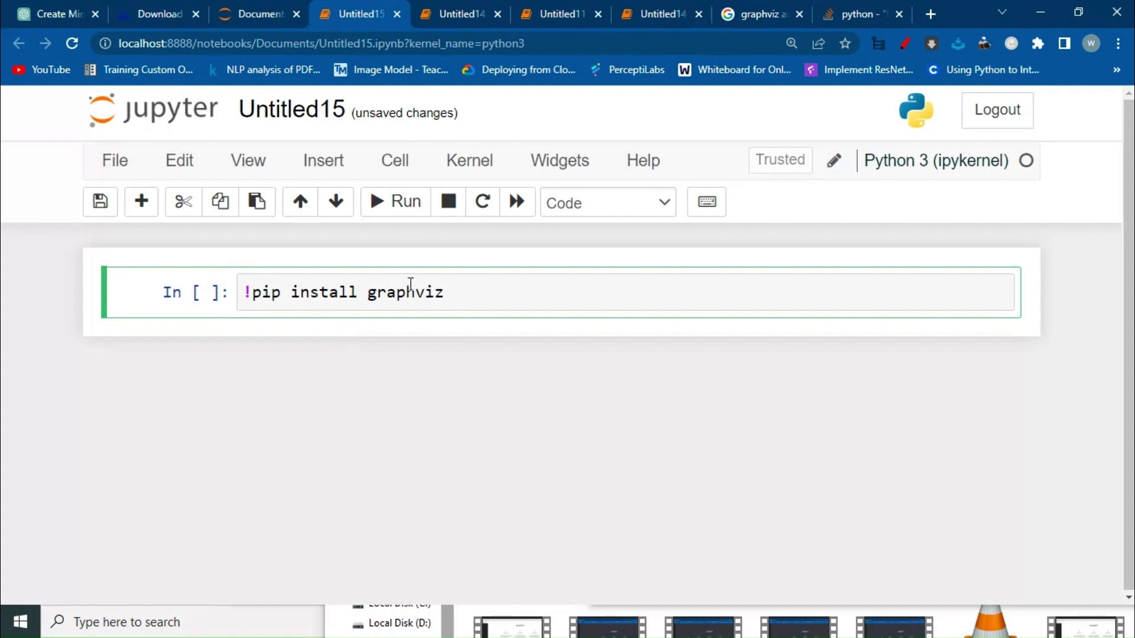
mouse_move(395, 212)
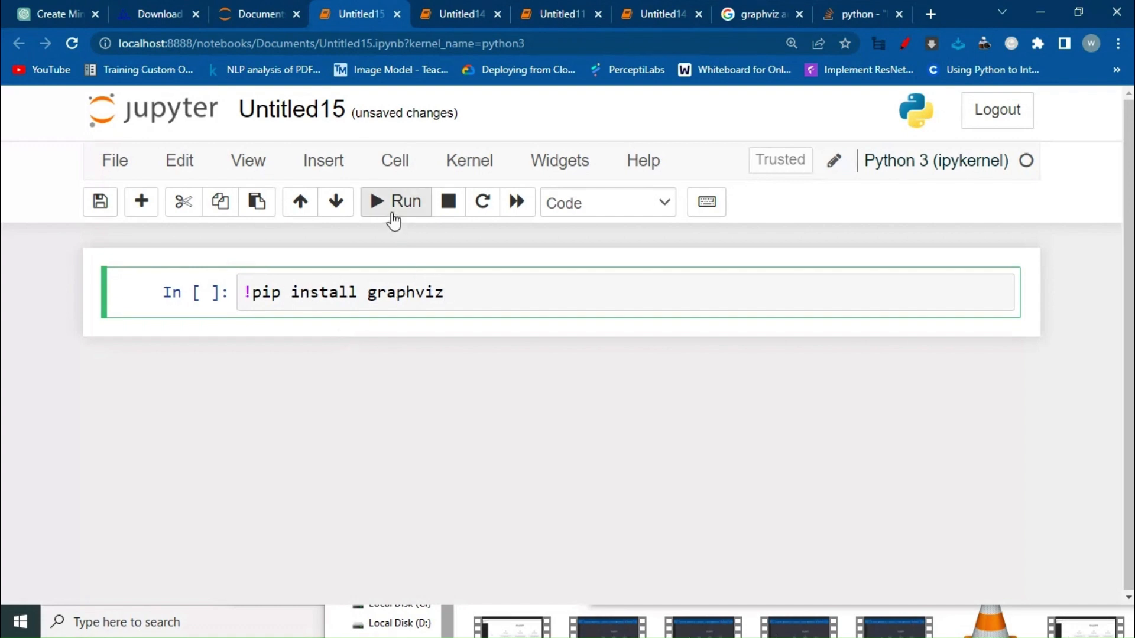
click(395, 202)
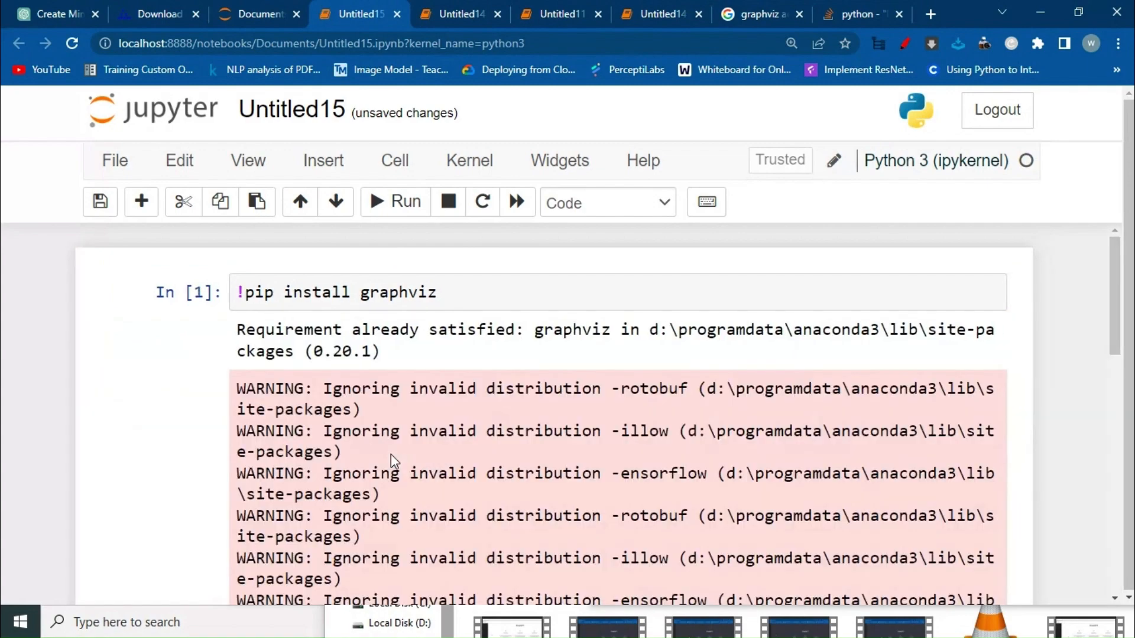
scroll(down, 3)
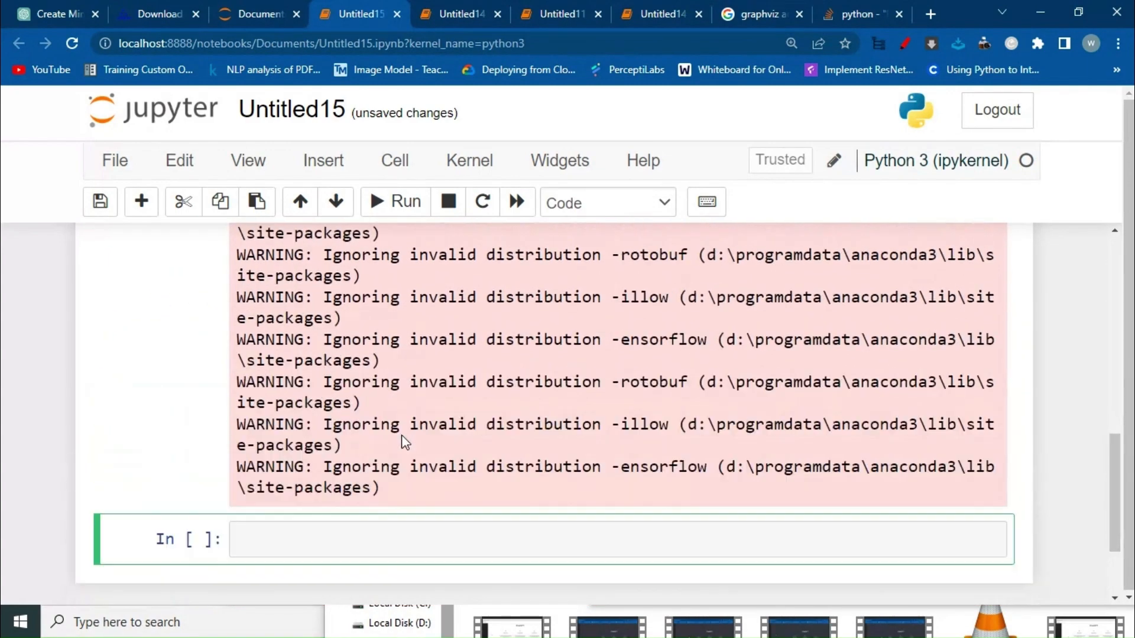
click(158, 14)
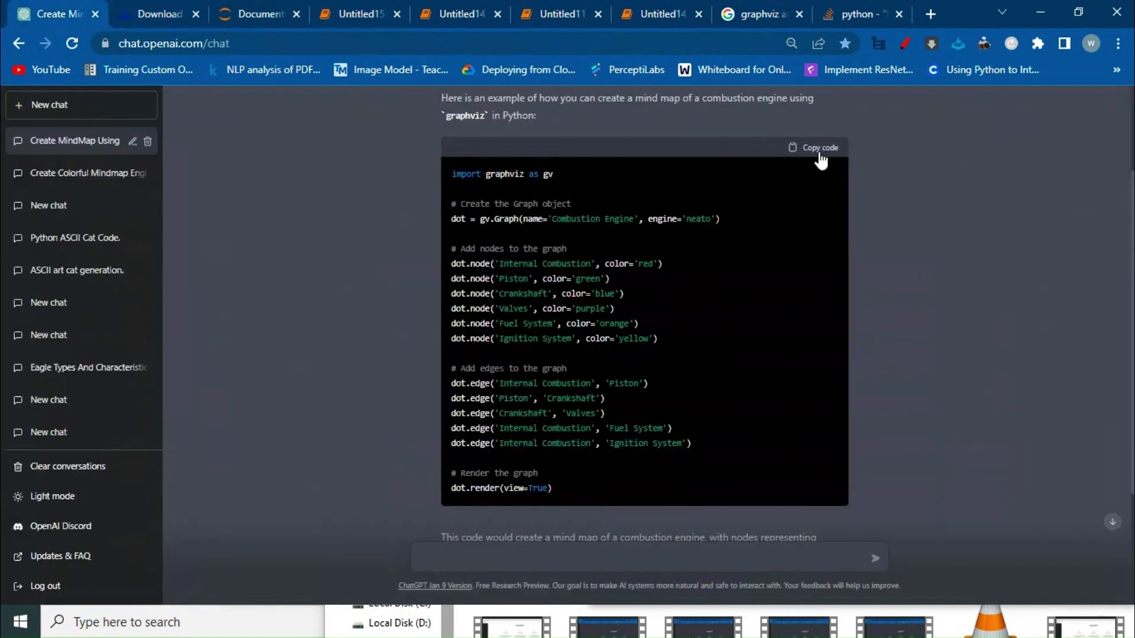
- Paste and run ChatGPT's mind-map code in Untitled15, hitting ExecutableNotFound for 'dot'
click(260, 14)
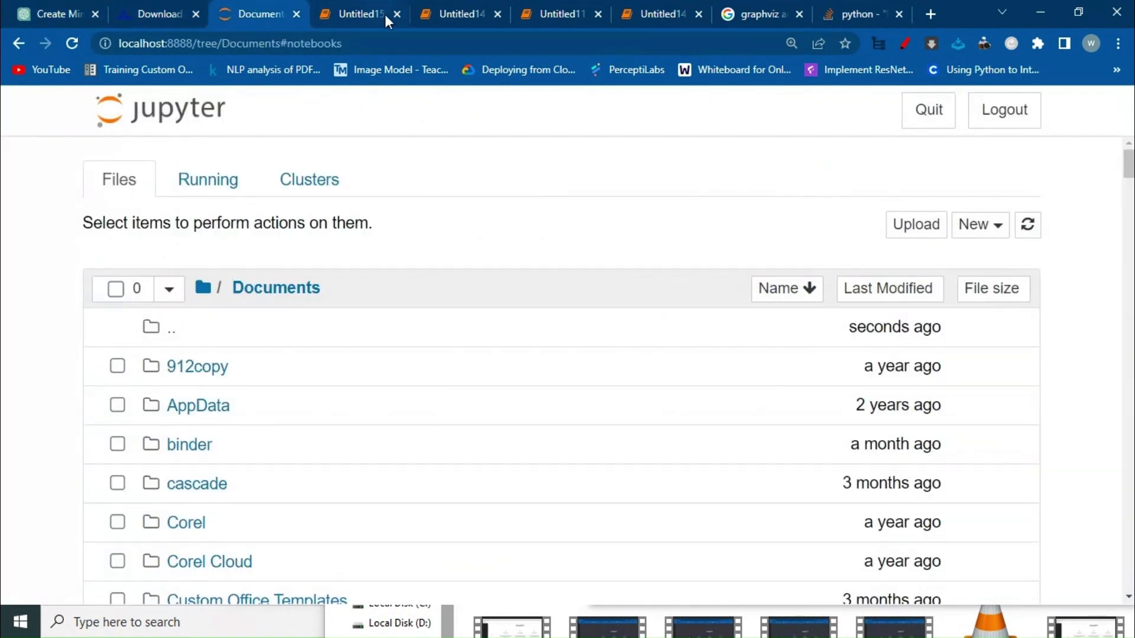
click(359, 14)
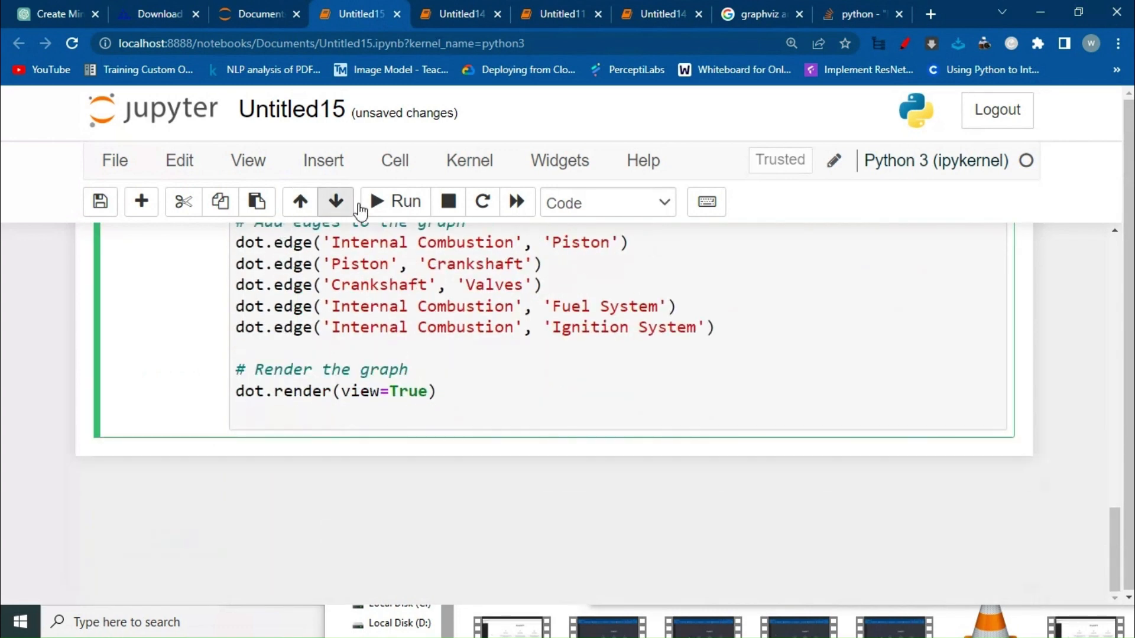
click(394, 201)
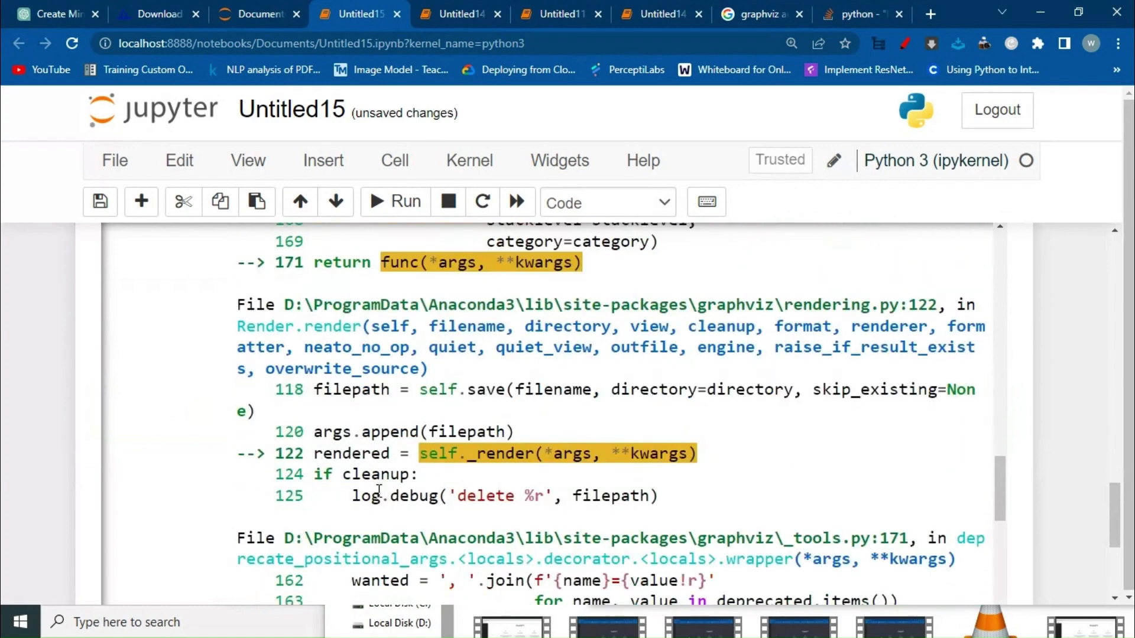
scroll(down, 3)
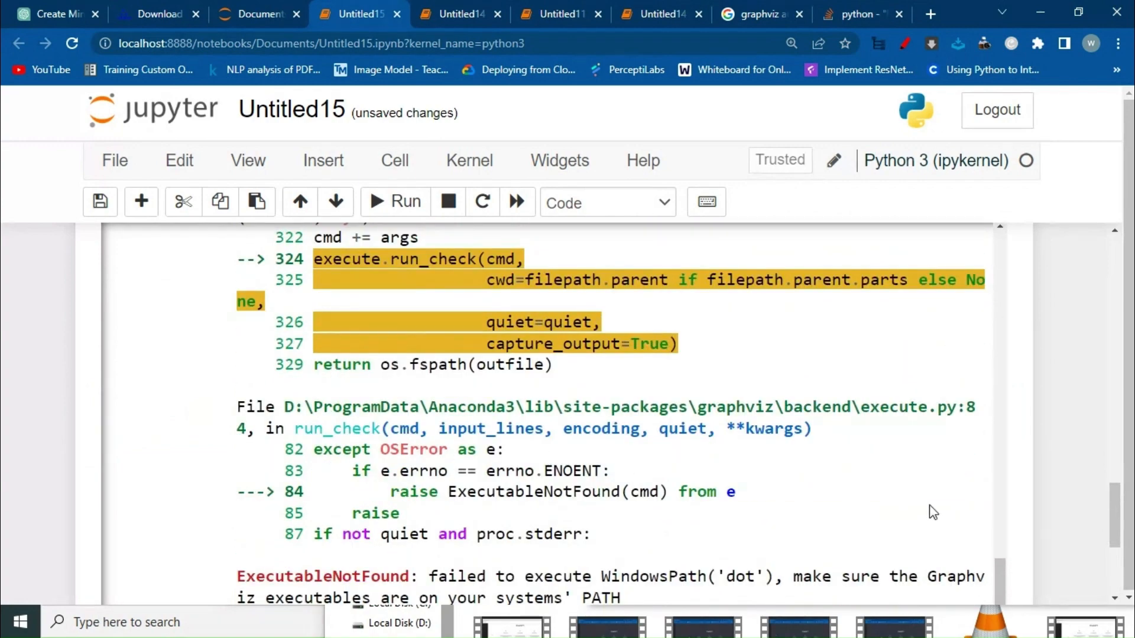
scroll(down, 3)
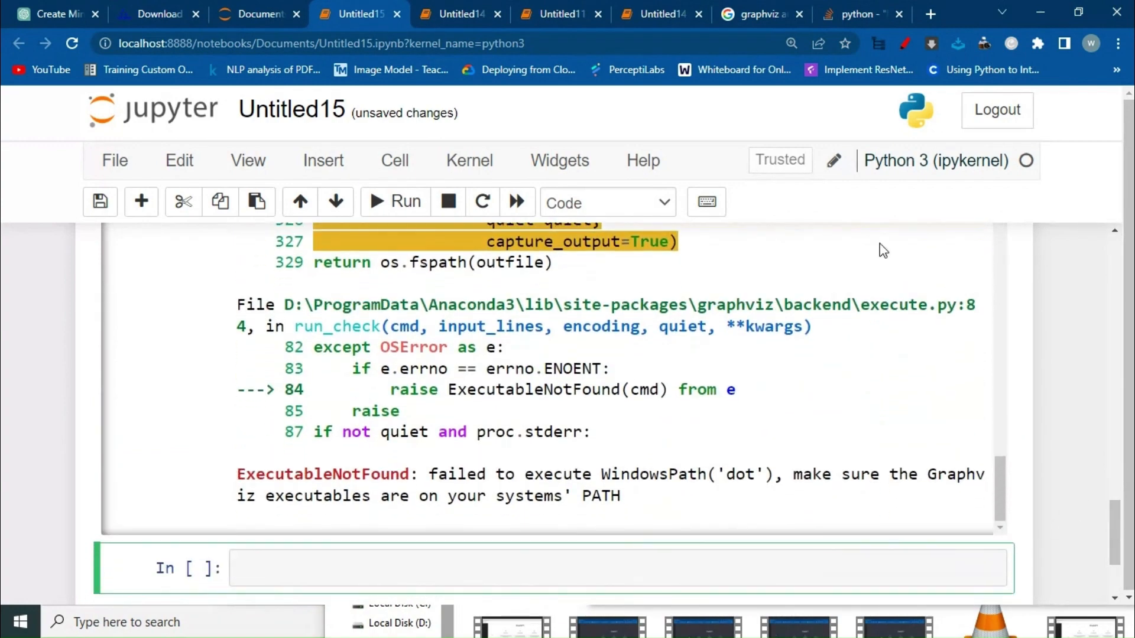
click(653, 13)
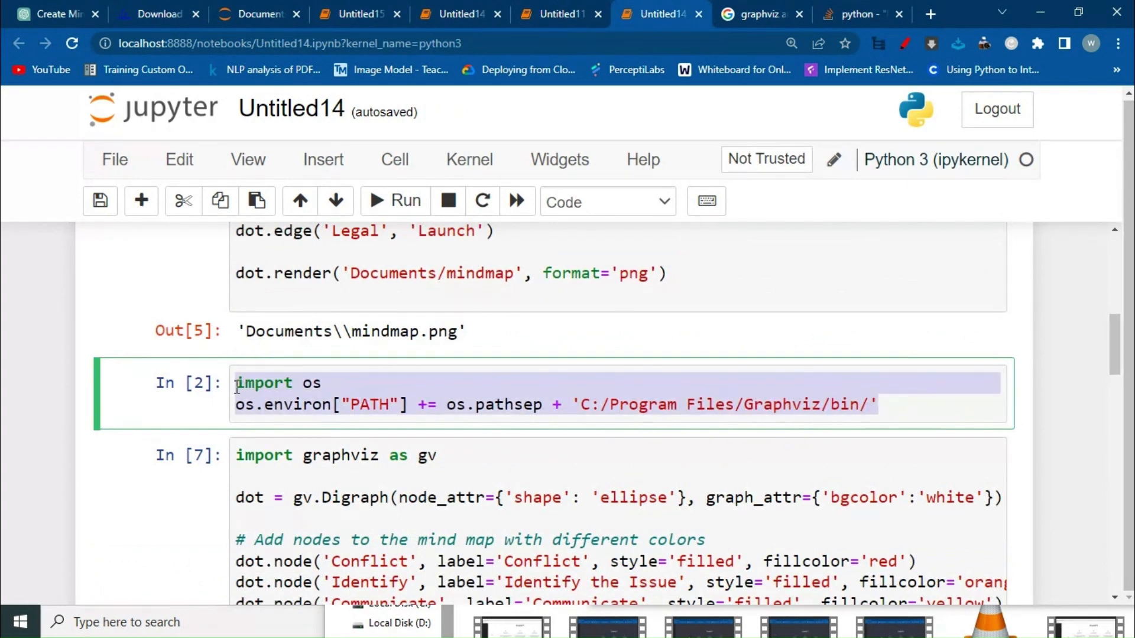
- Type 'import os' in a new Untitled15 cell to begin the Graphviz PATH fix
scroll(down, 3)
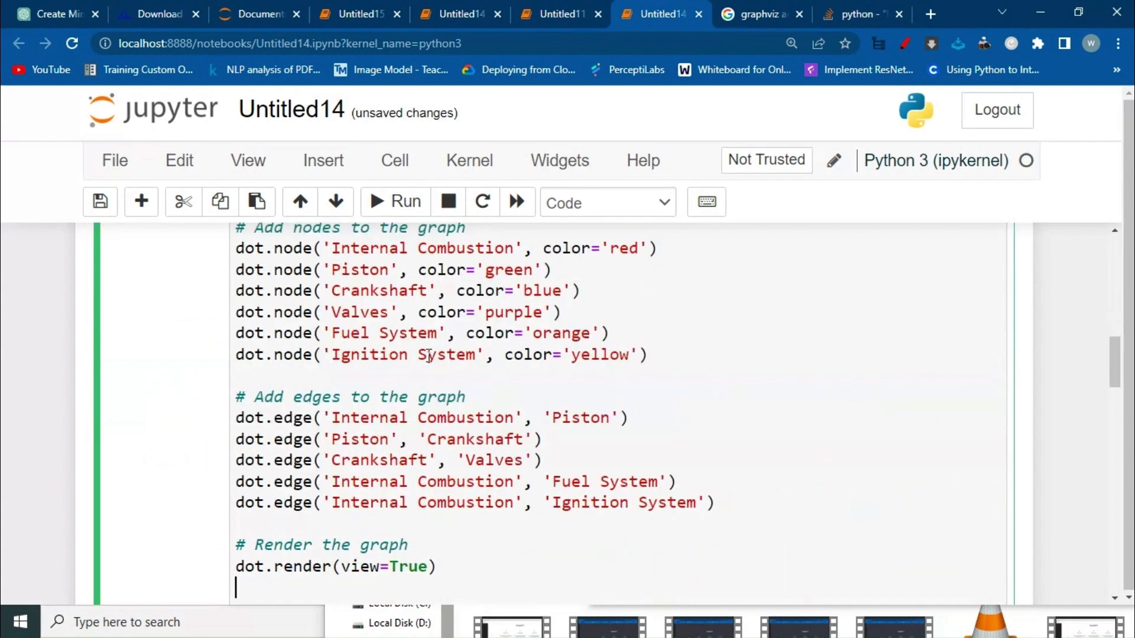
scroll(down, 3)
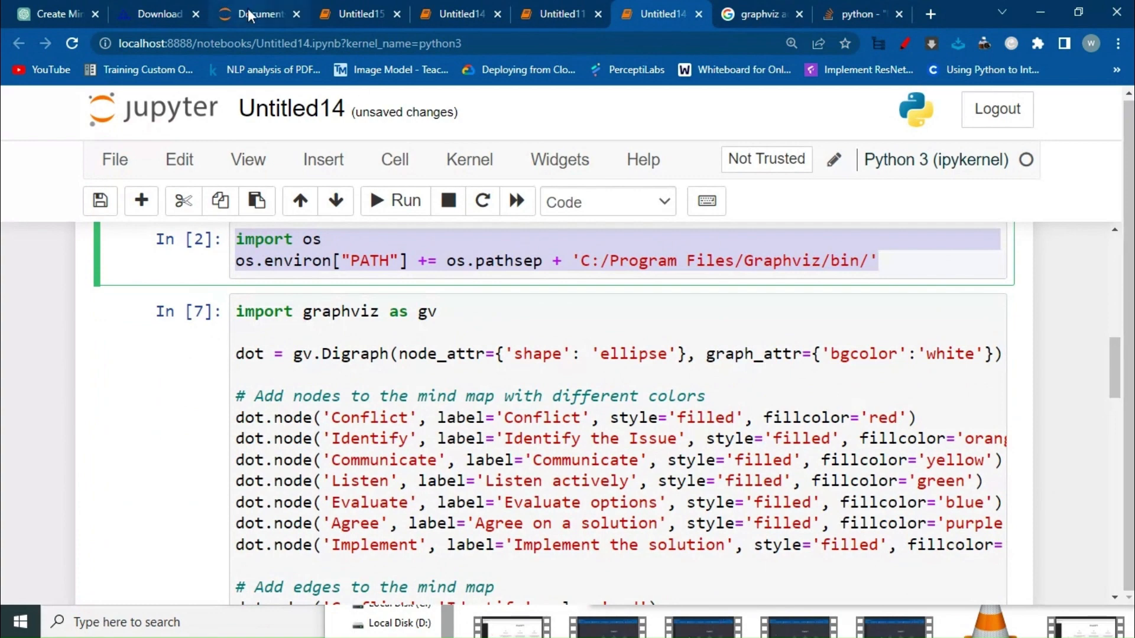
click(359, 13)
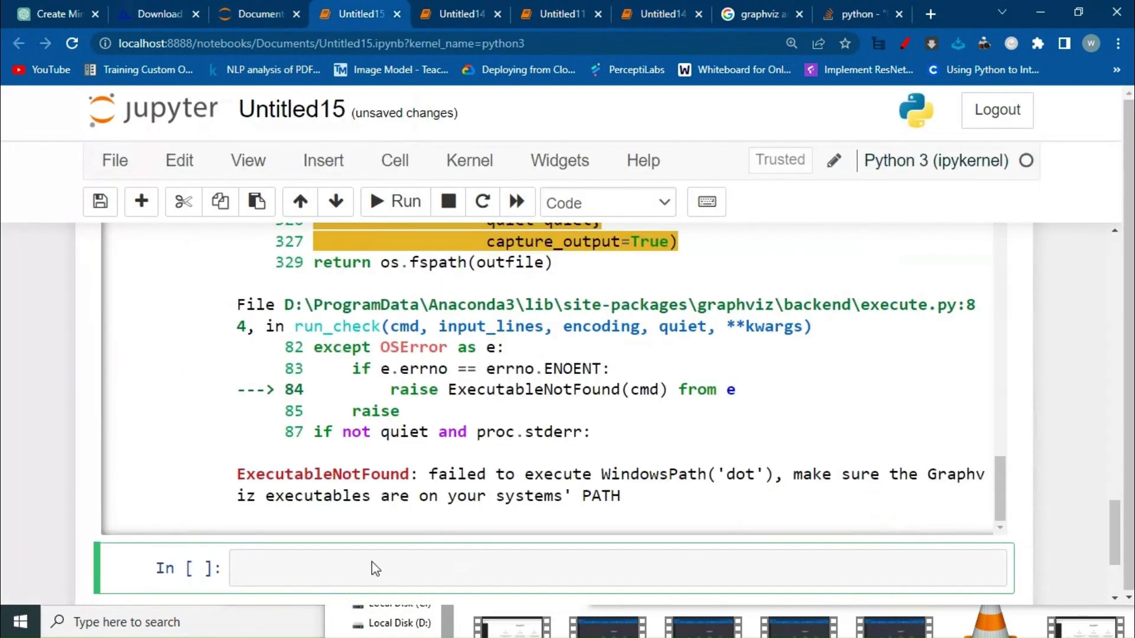
text(import os)
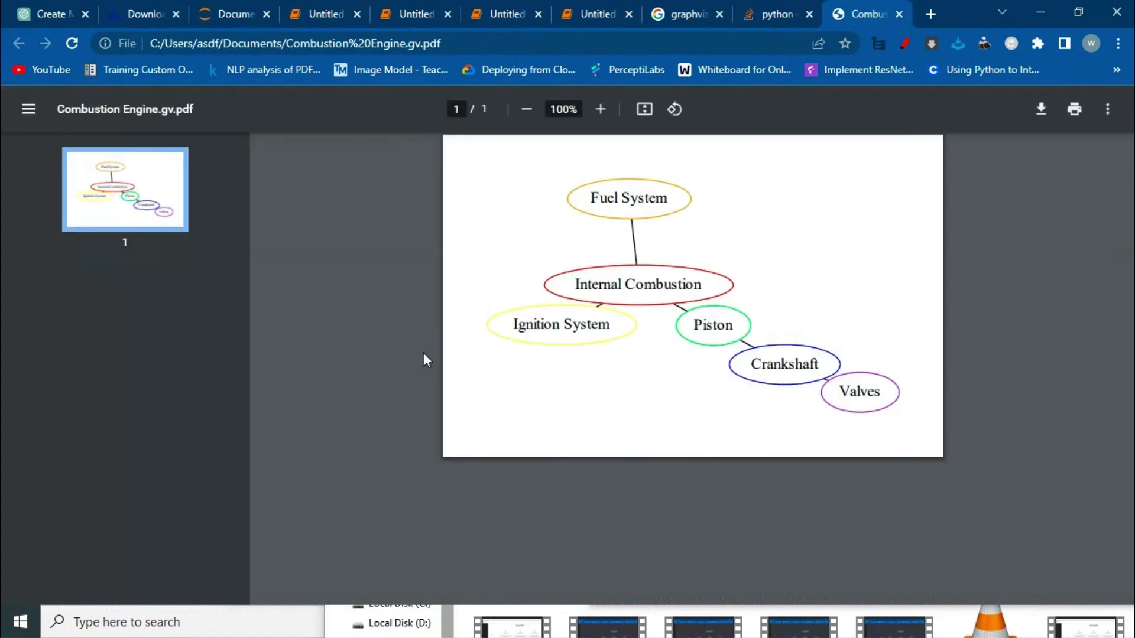
mouse_move(604, 371)
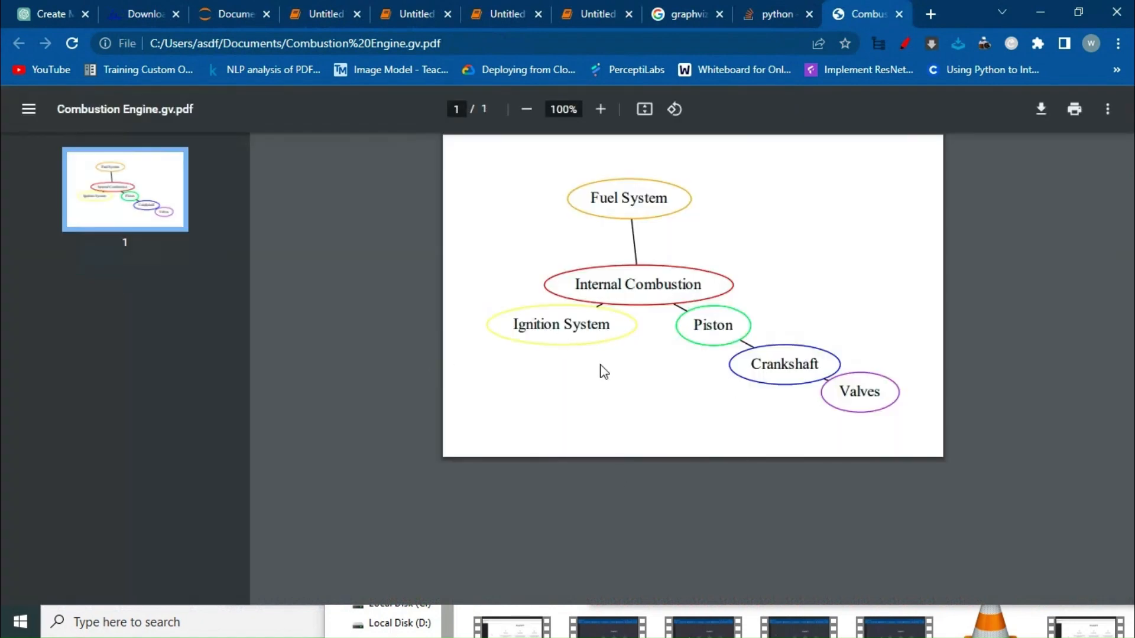